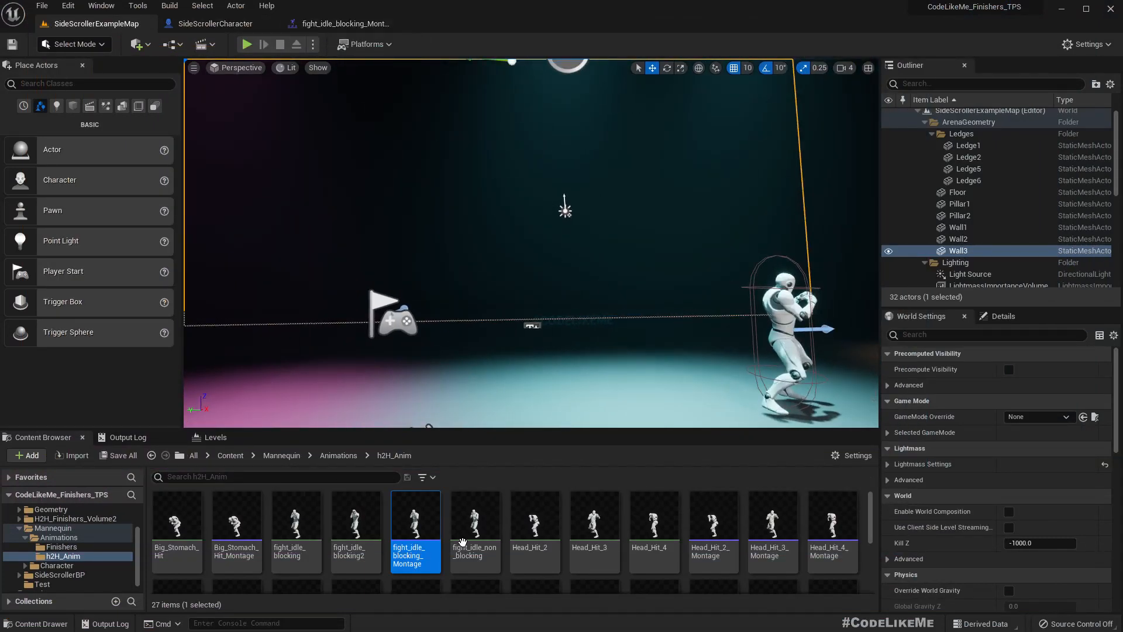
- Inspect the blocking idle montage, then open the new fight_idle_blocking_React animation
double_click(415, 519)
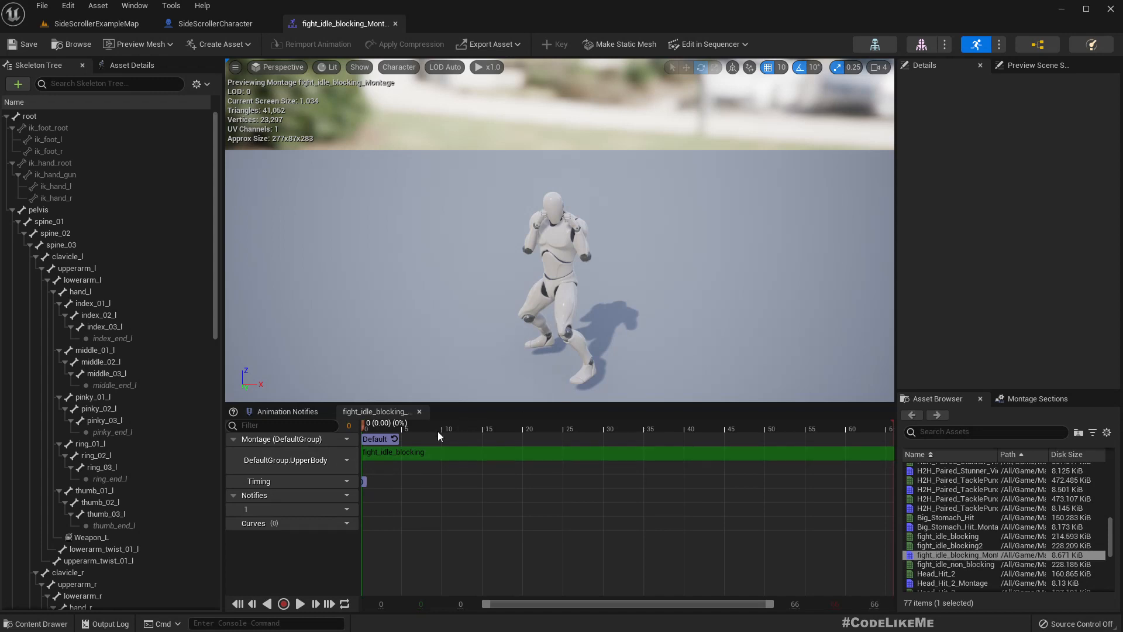
click(299, 603)
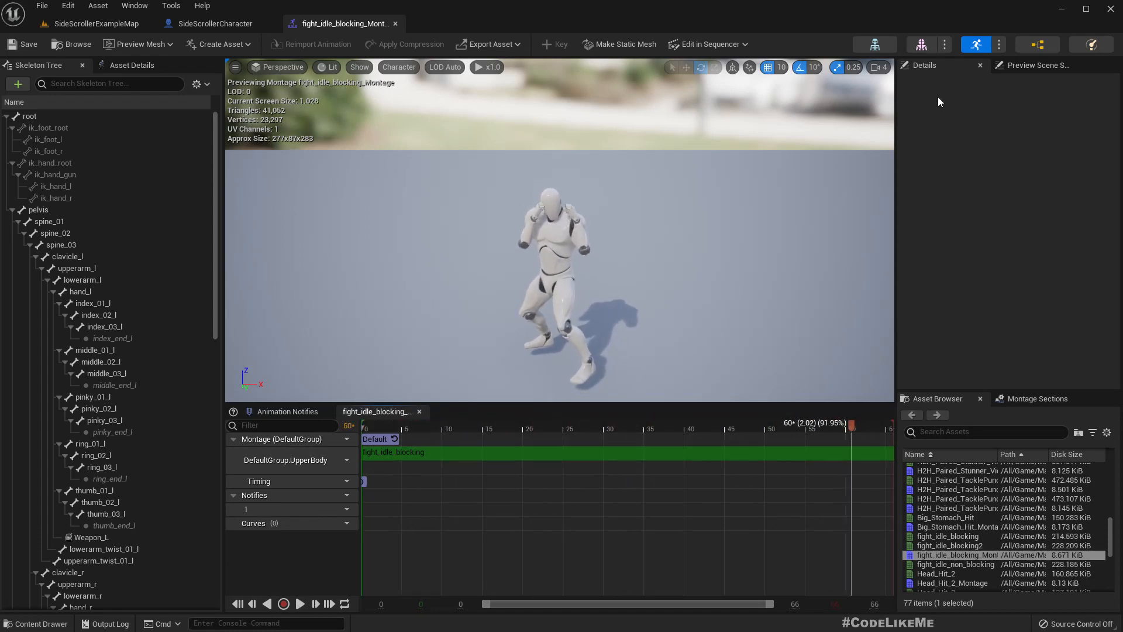
click(392, 453)
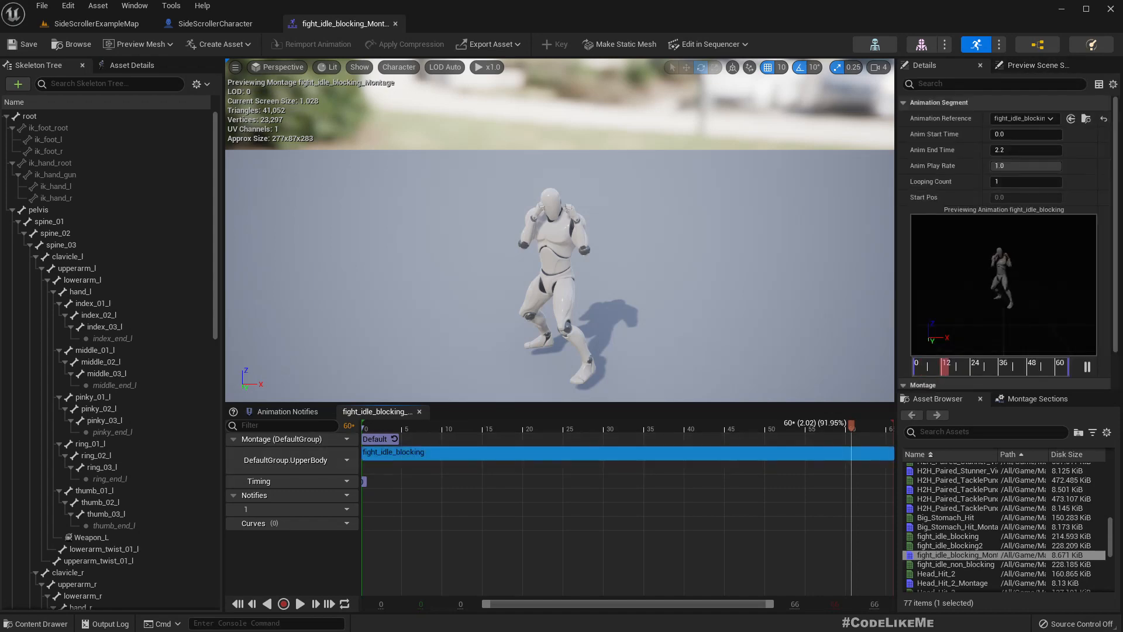
click(94, 23)
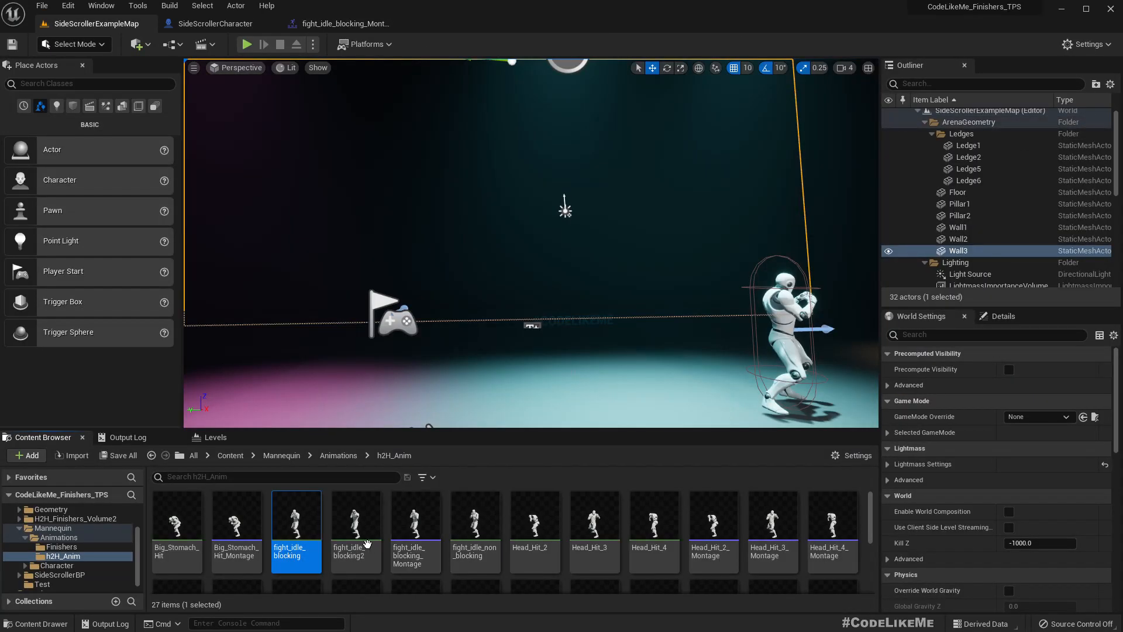
mouse_move(533, 516)
text(fight_idle_blocking_React)
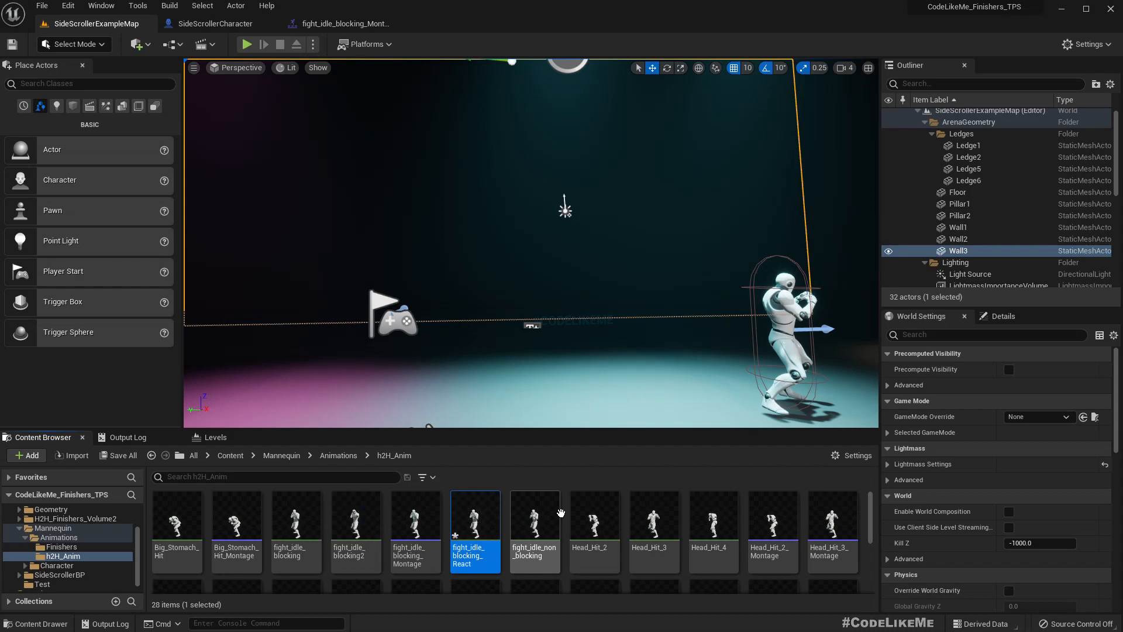
double_click(474, 517)
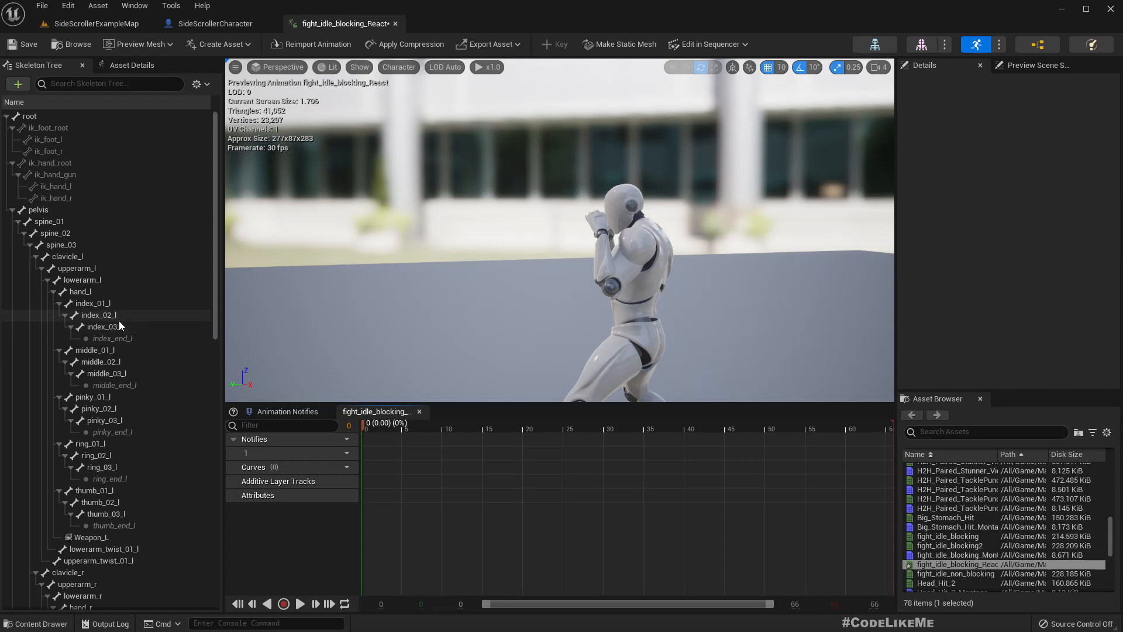
mouse_move(90, 276)
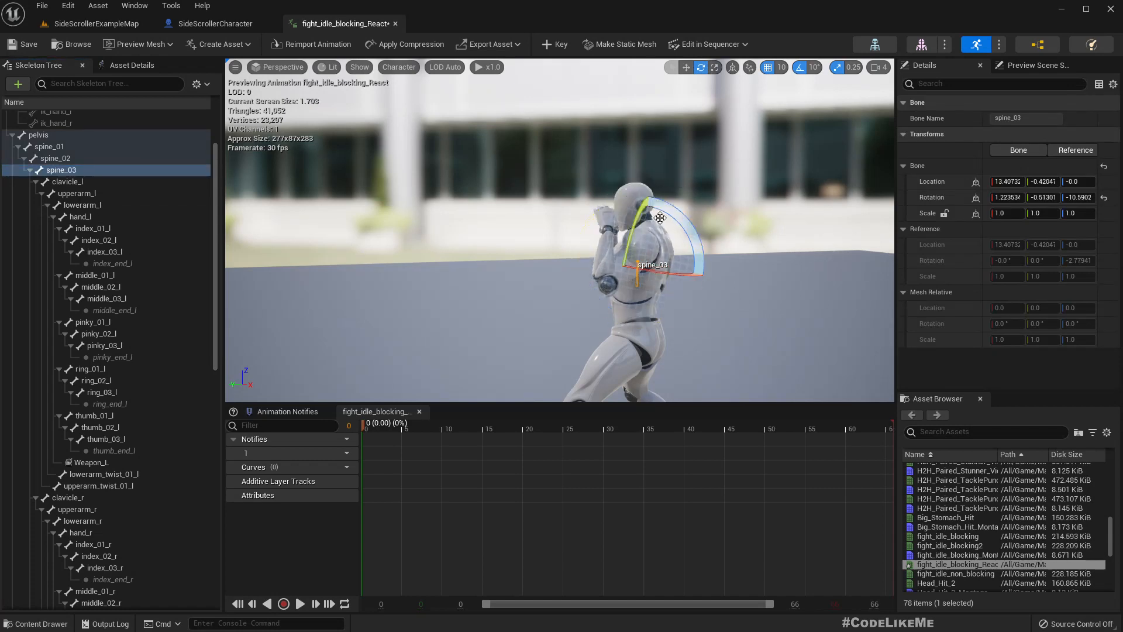
- Rotate spine_01, spine_02 and spine_03 into a lean and key them at frame 0
click(61, 159)
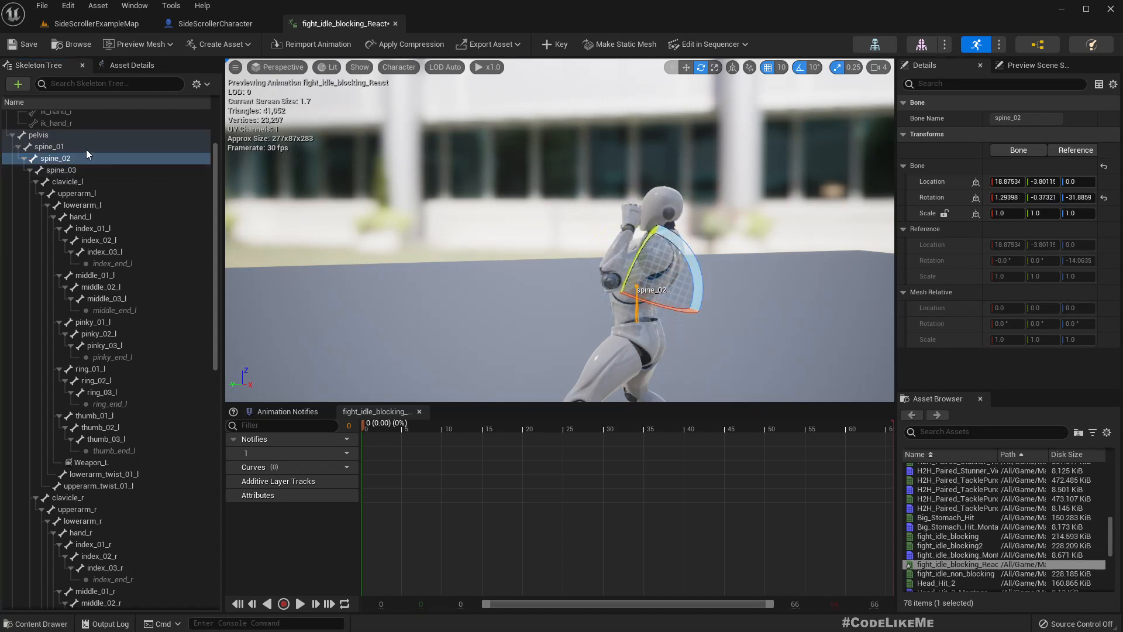
click(55, 146)
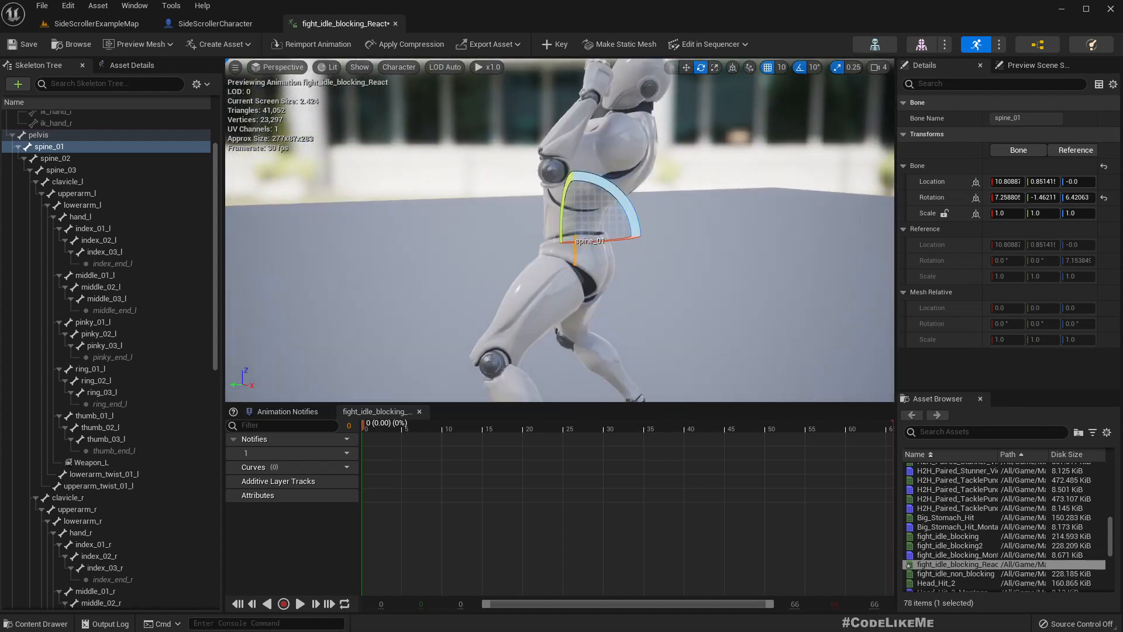
click(55, 158)
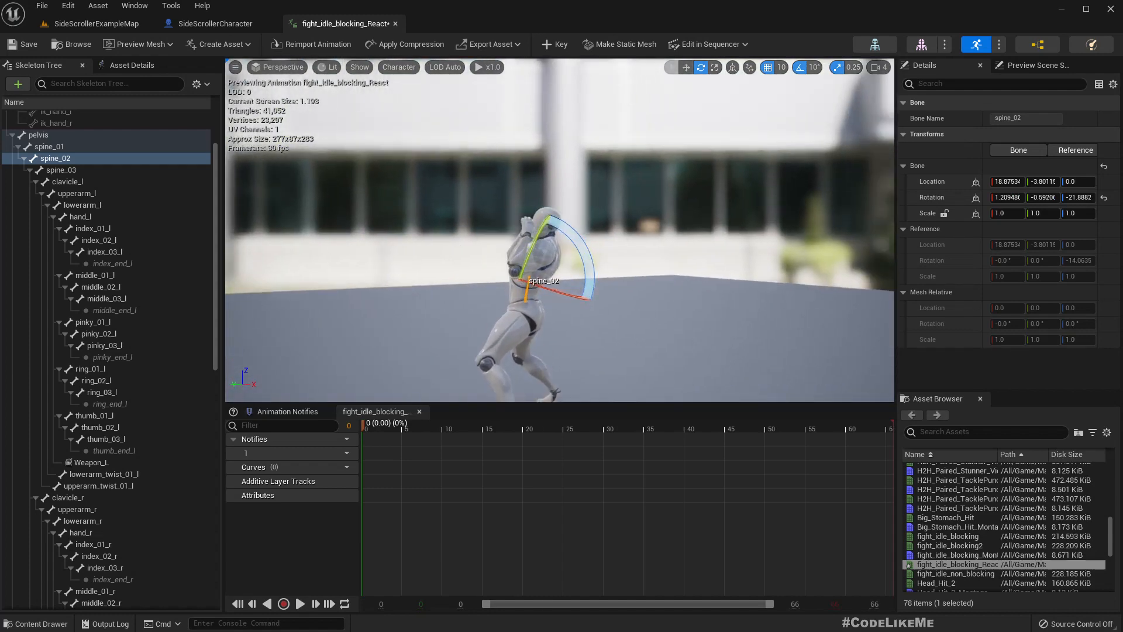
drag(365, 428, 380, 428)
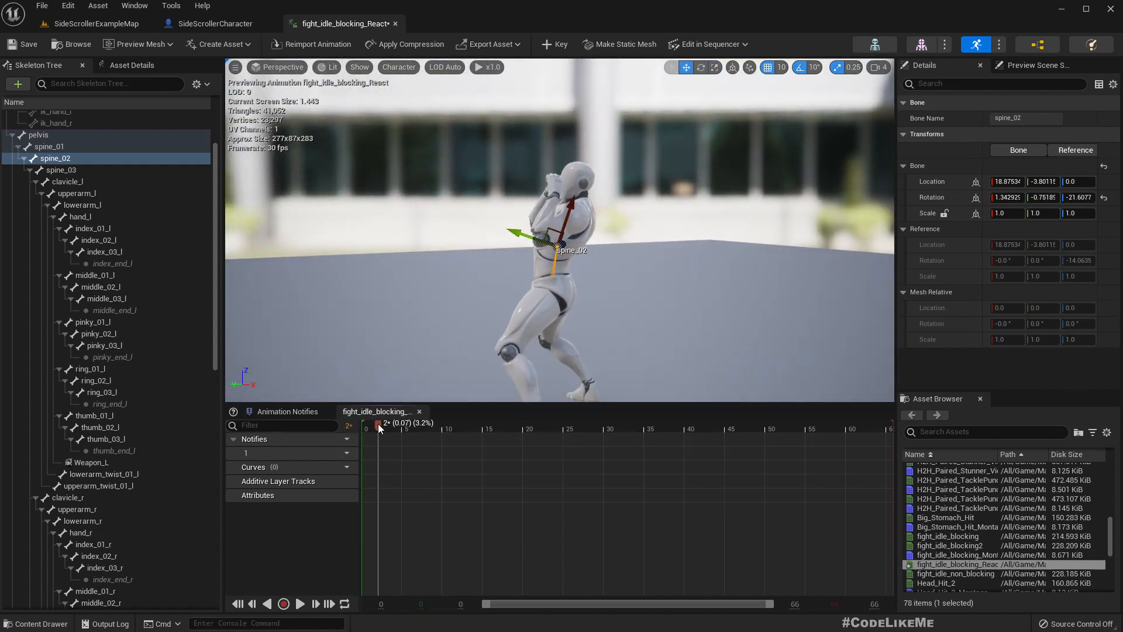
click(299, 604)
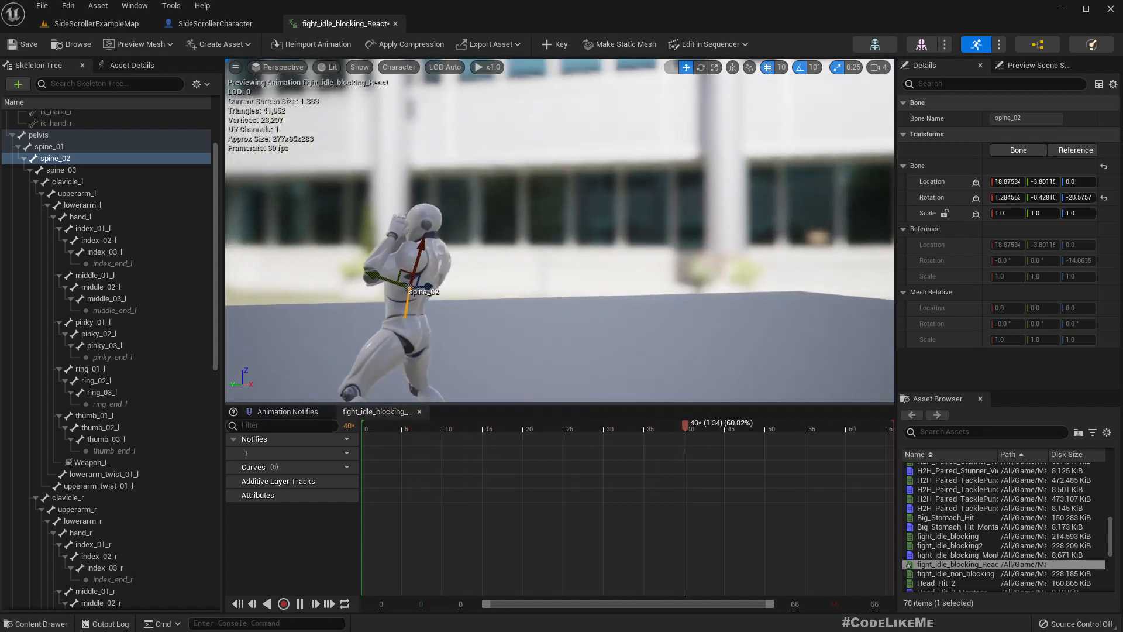
drag(685, 424, 635, 424)
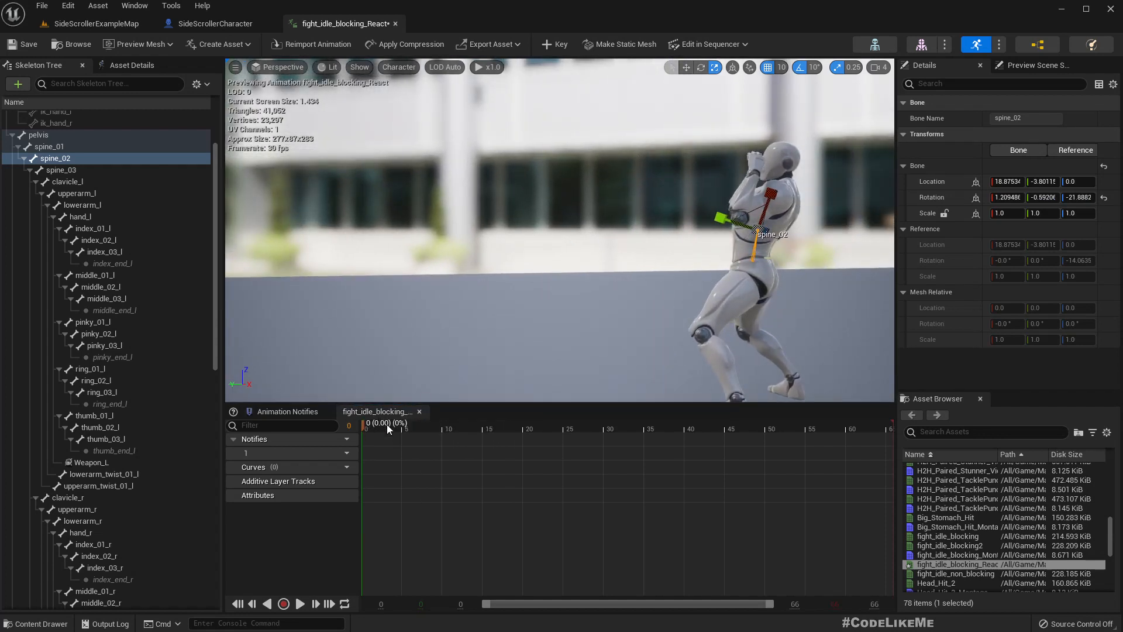
mouse_move(554, 44)
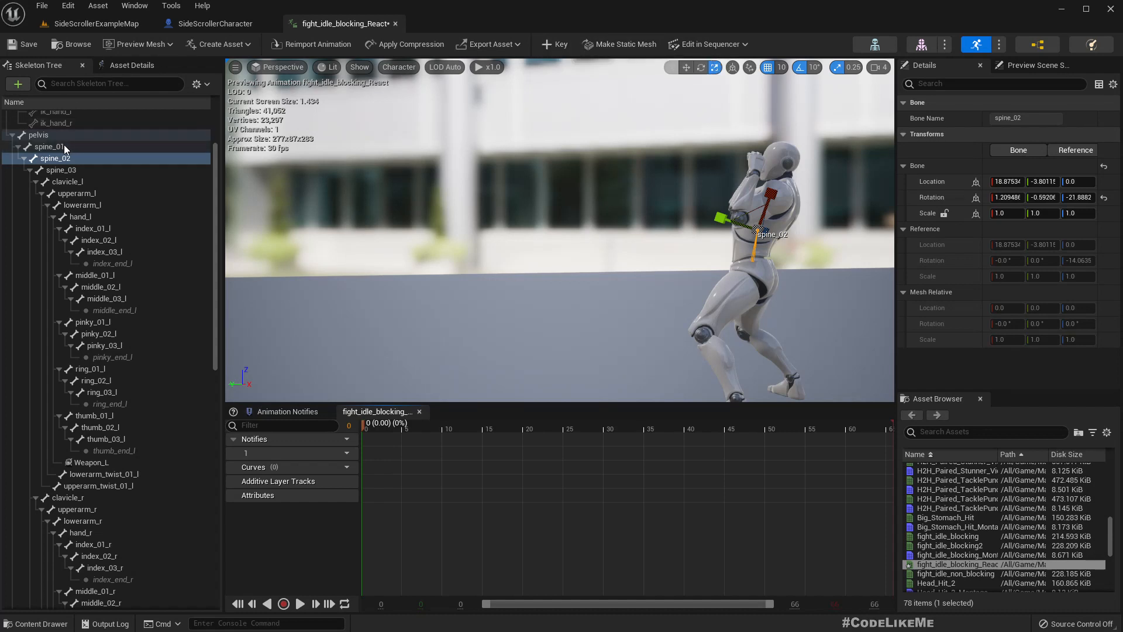
click(49, 146)
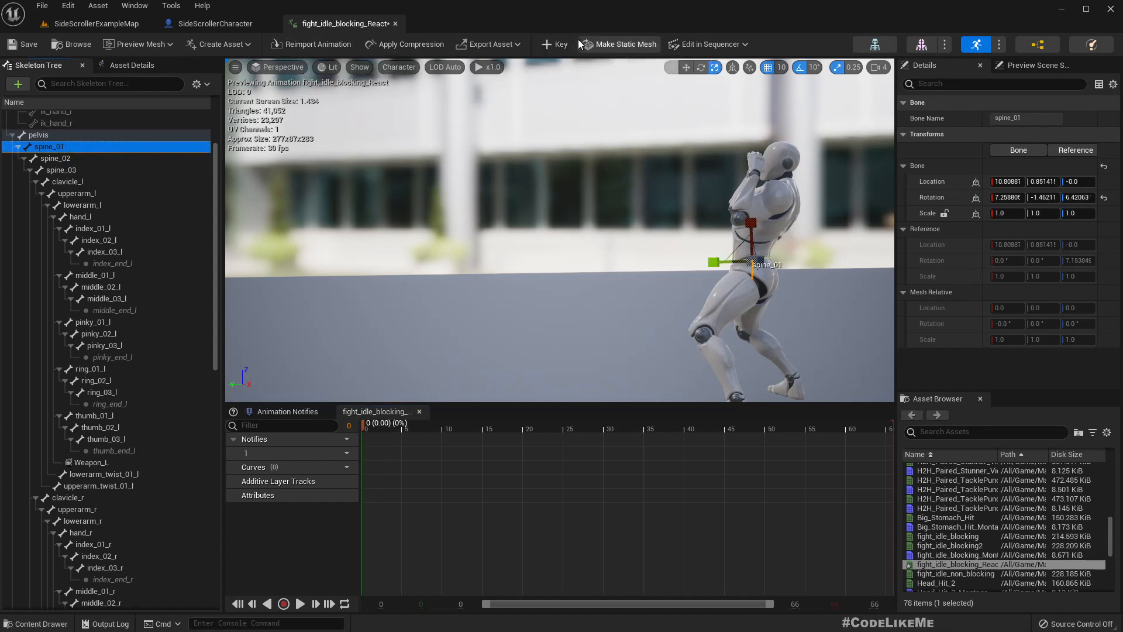
click(554, 44)
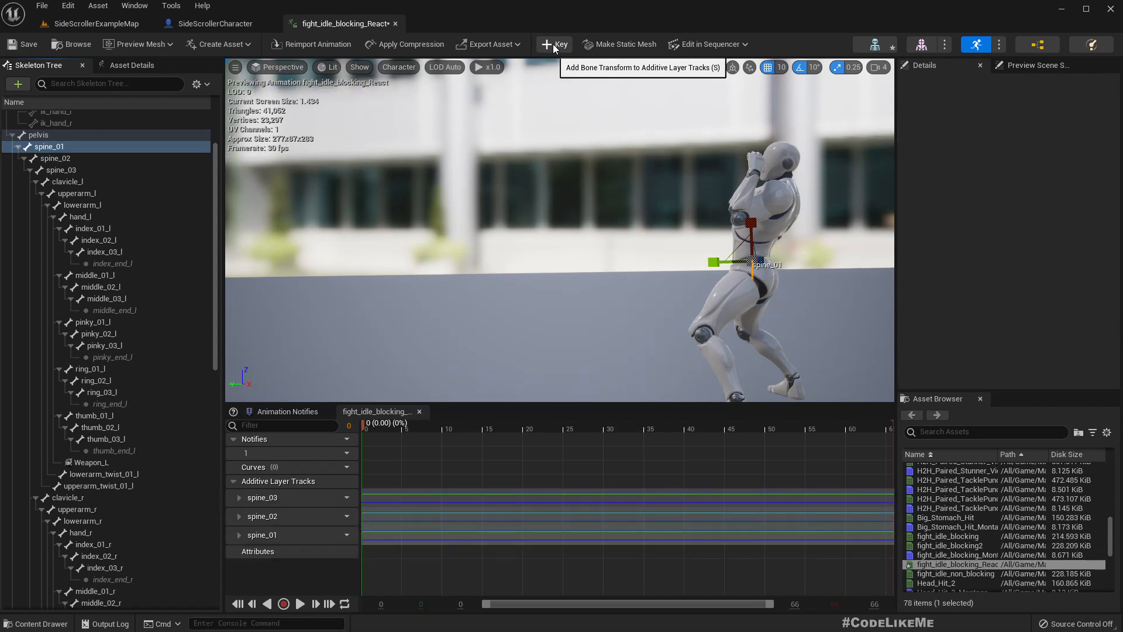
- Apply compression to fight_idle_blocking_React and dismiss the compression report
click(409, 44)
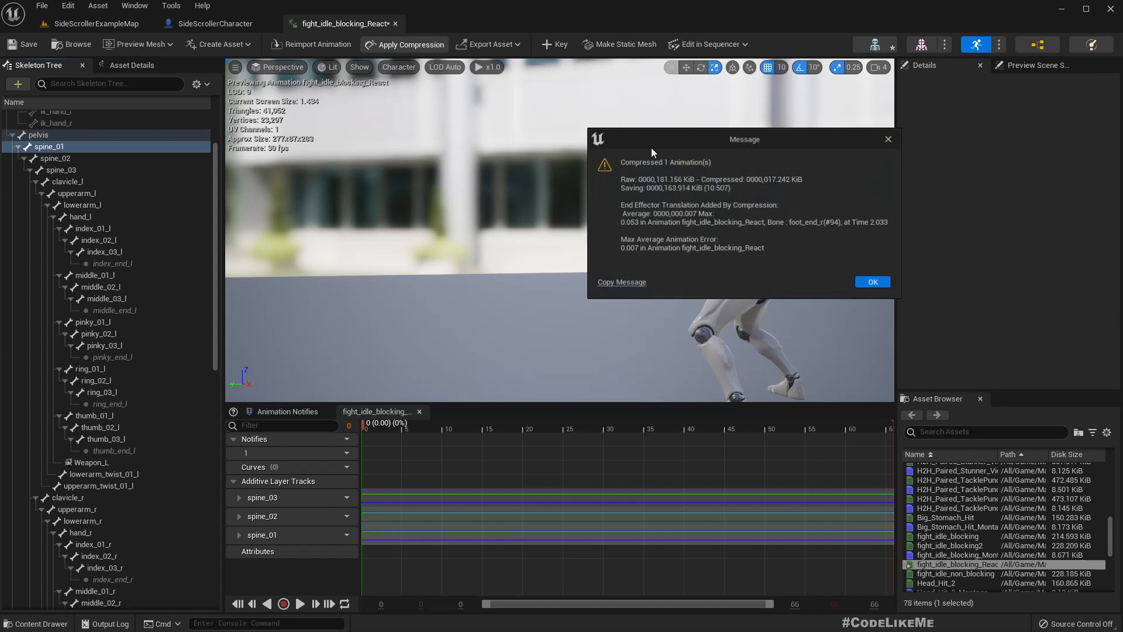
click(871, 281)
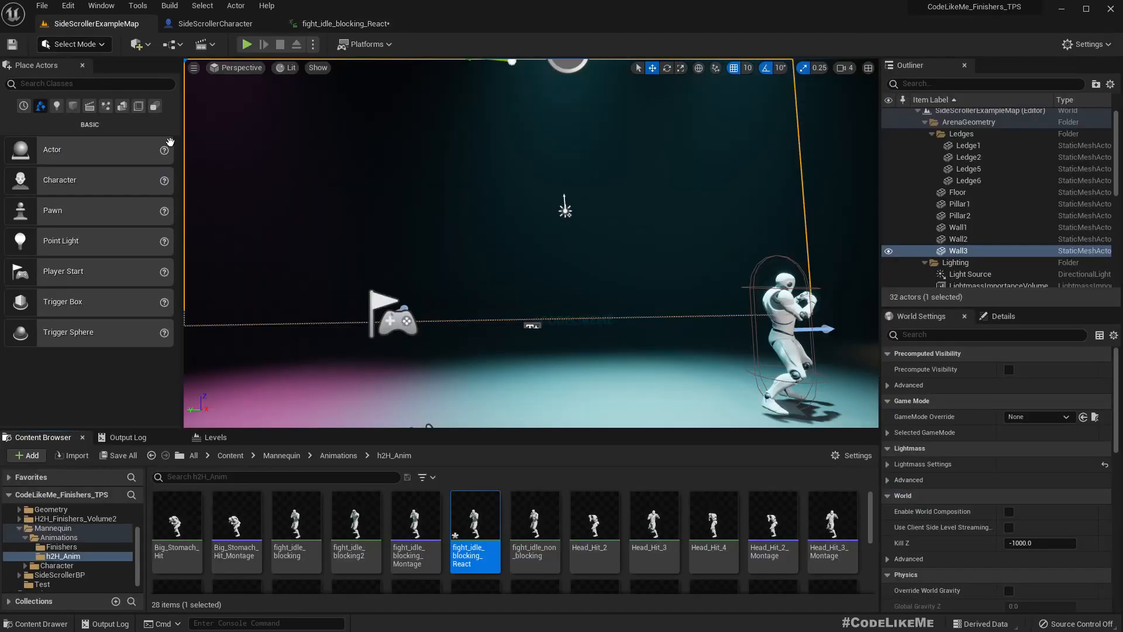
- Create a fight_idle_blocking_React montage using the DefaultGroup.UpperBody slot and preview it
right_click(474, 519)
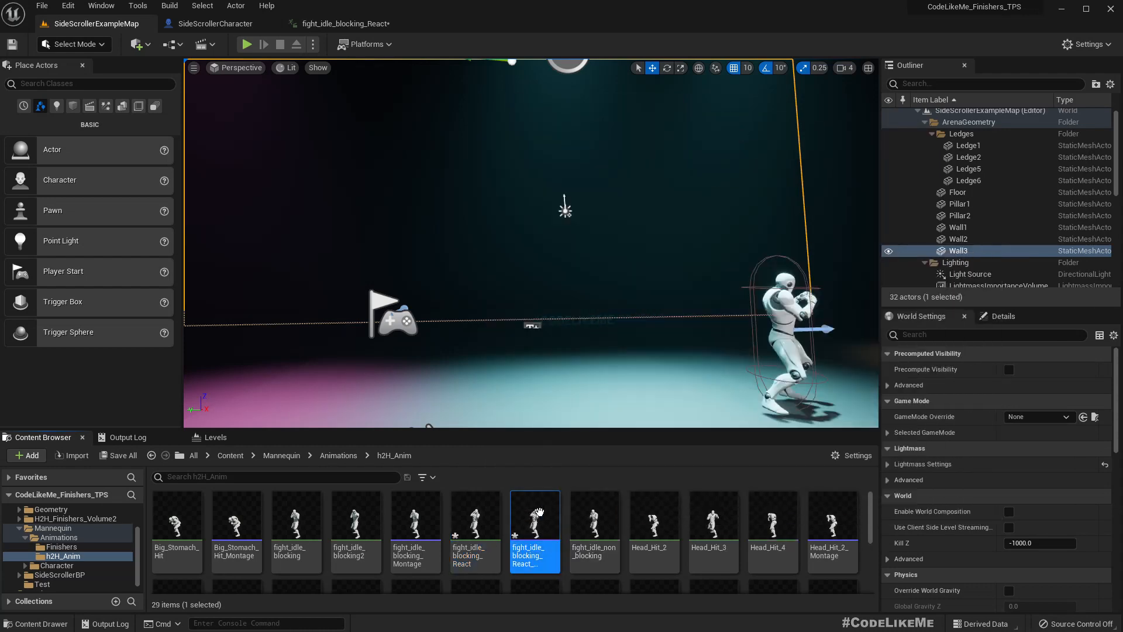
double_click(534, 516)
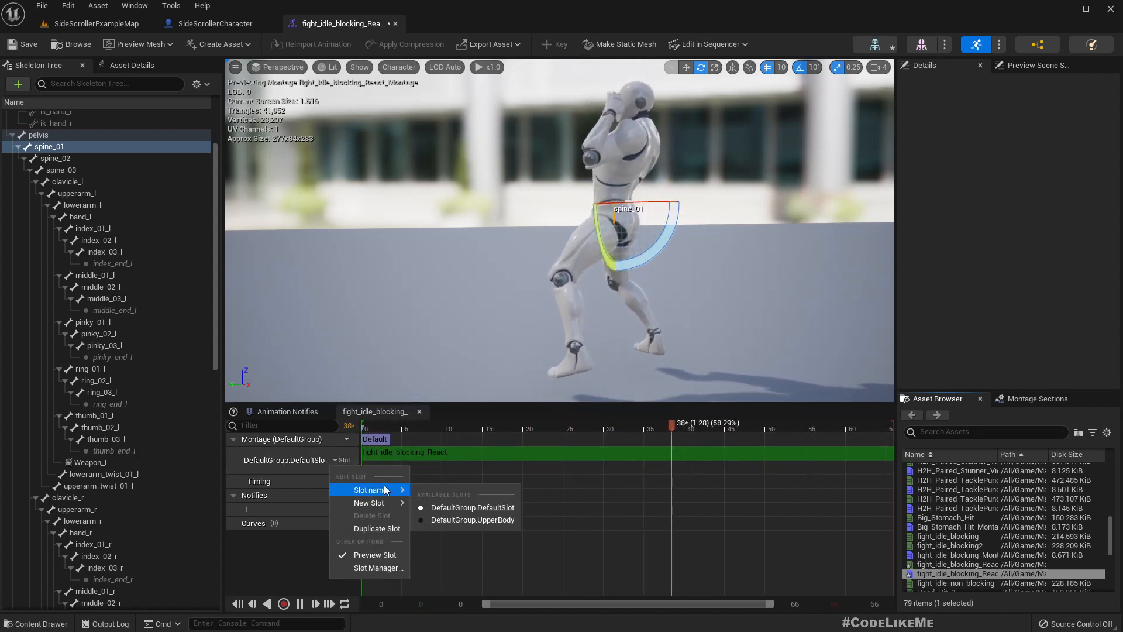
click(472, 519)
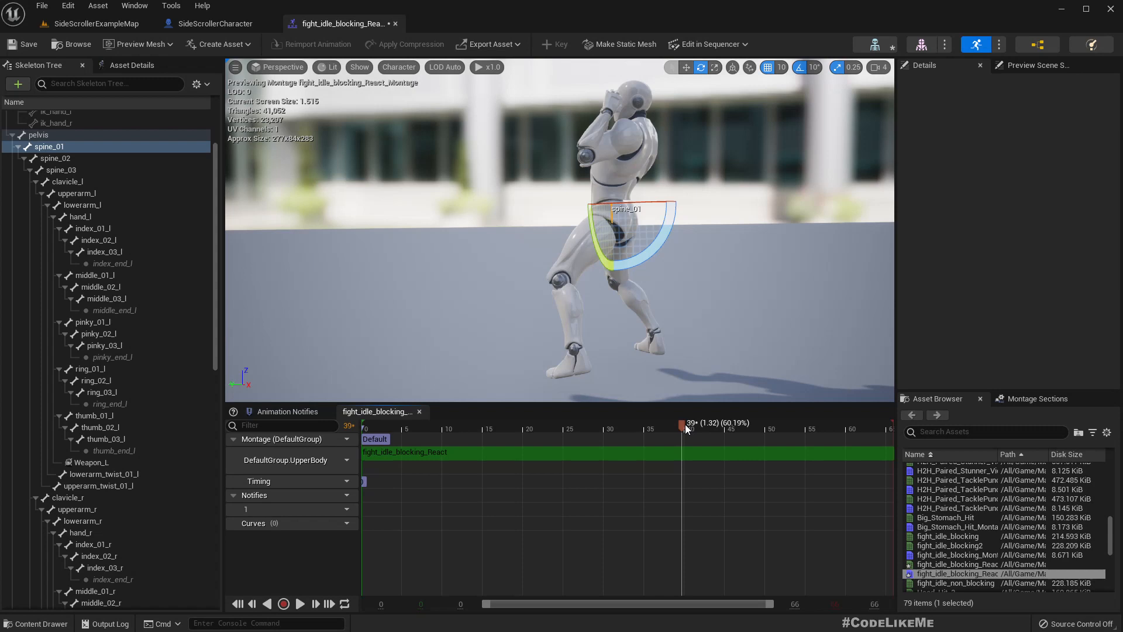
drag(682, 424, 813, 425)
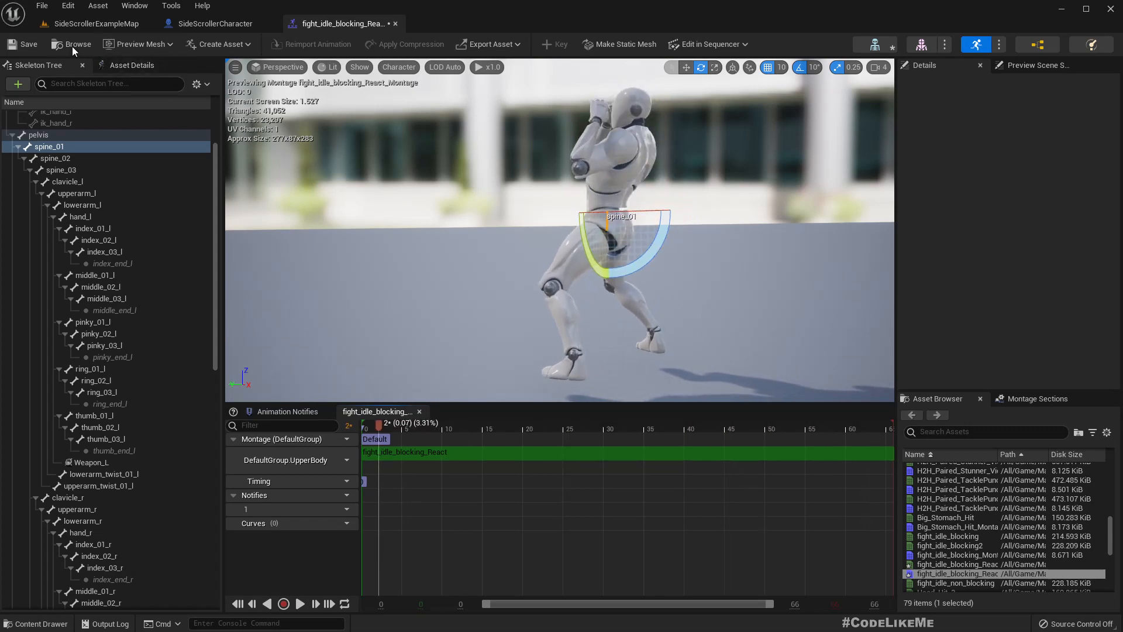
mouse_move(70, 44)
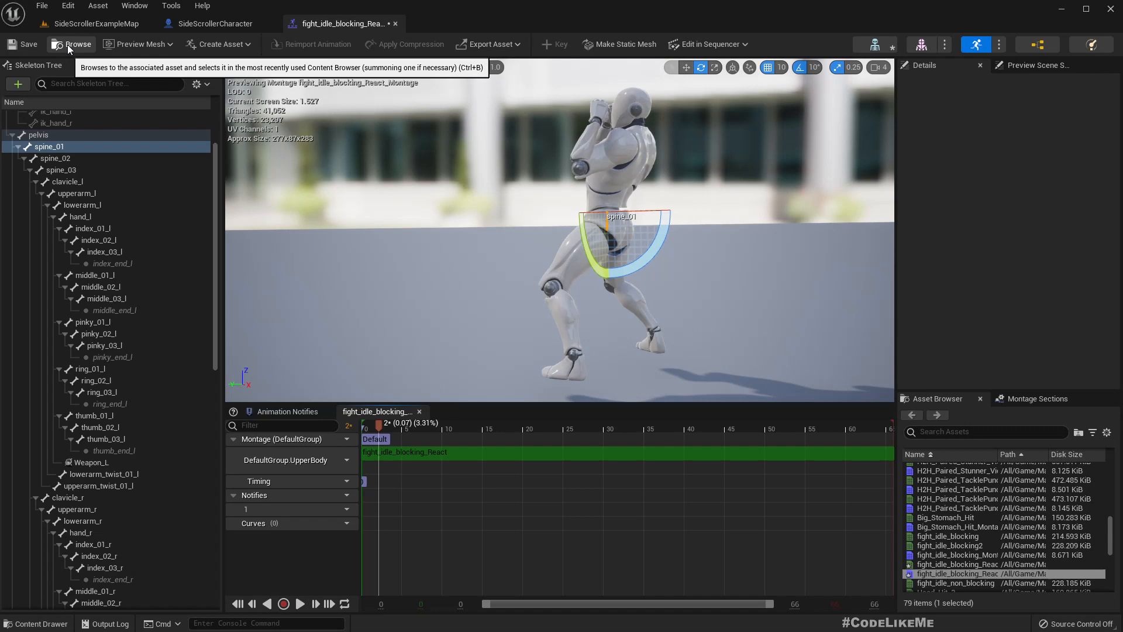
click(215, 23)
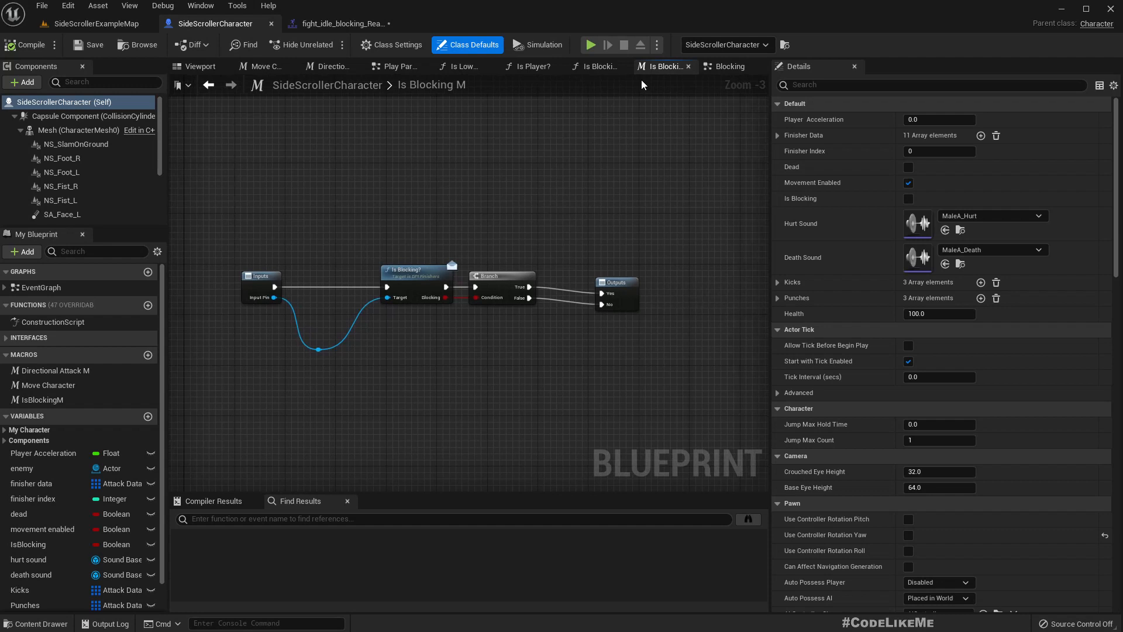
- Browse the Is Blocking?, Blocking and Directional Attack M graphs
click(651, 66)
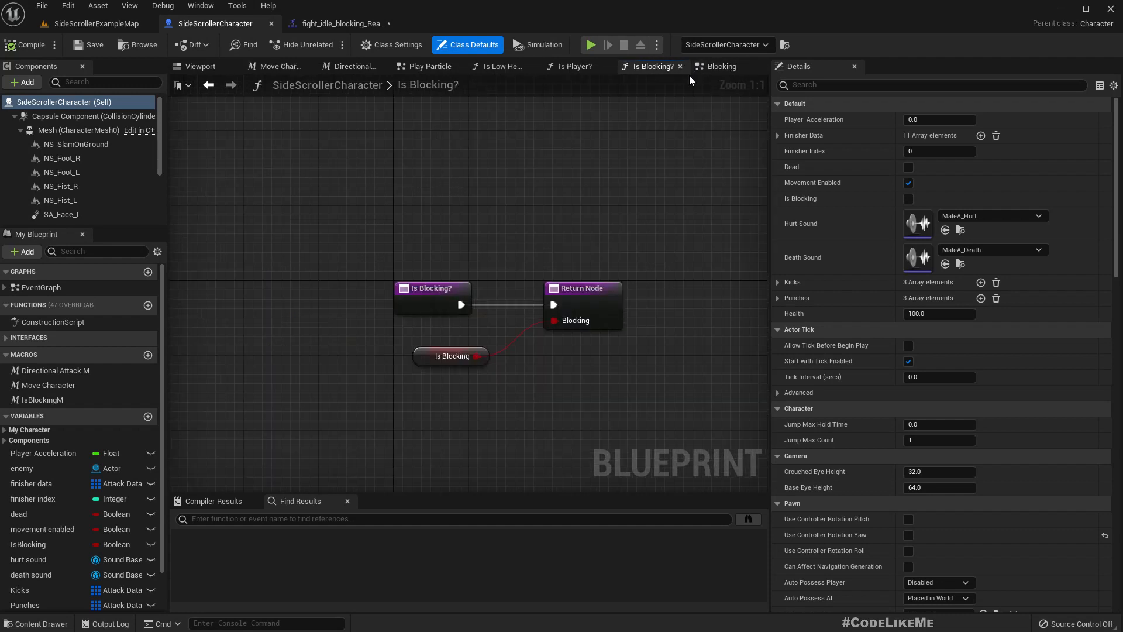
click(722, 66)
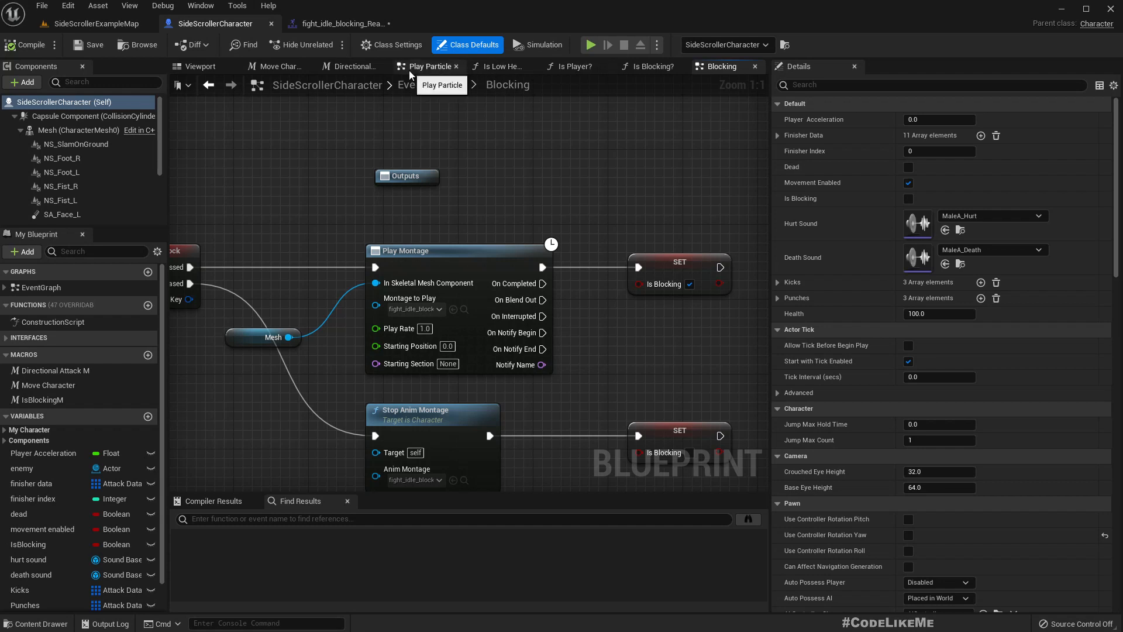
click(349, 67)
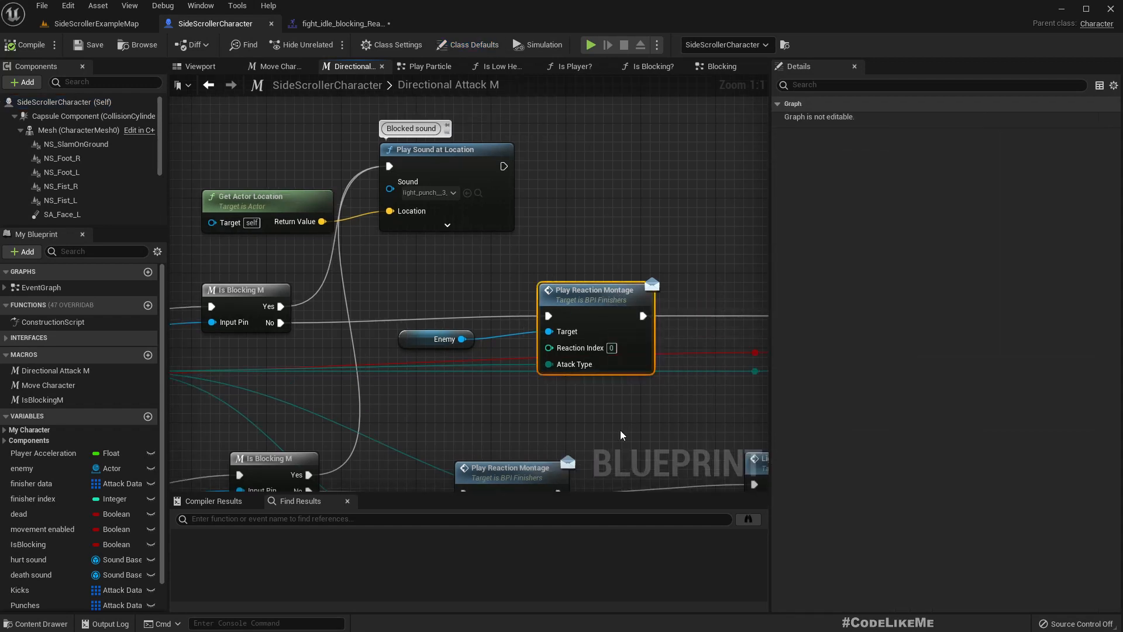
mouse_move(622, 300)
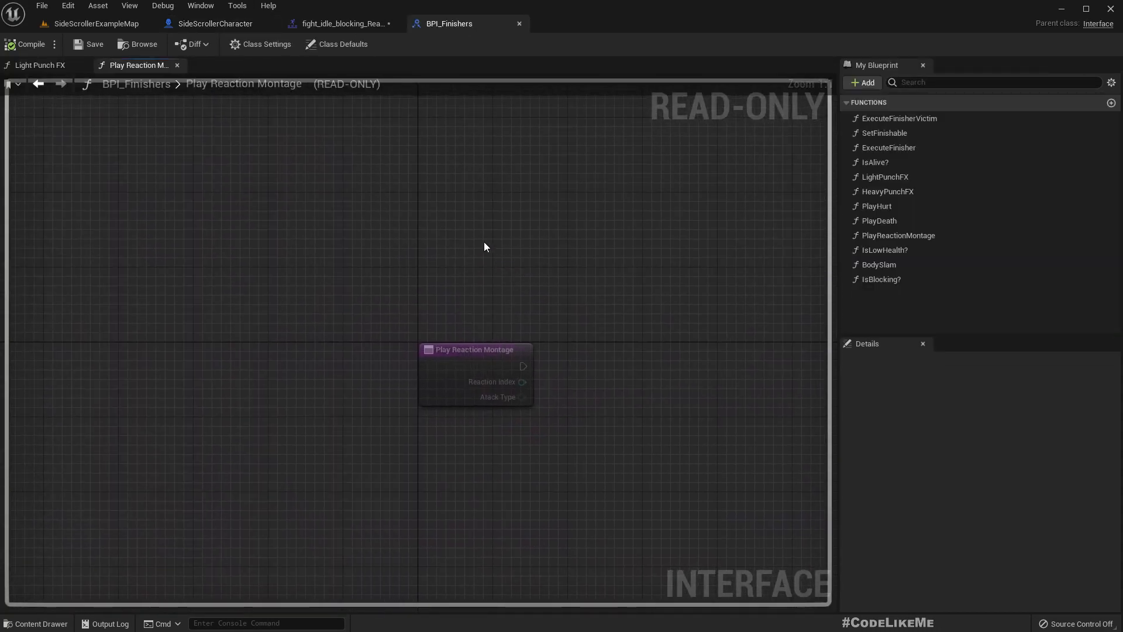
- Return to SideScrollerCharacter to find Event Play Reaction Montage in the Event Graph
click(214, 23)
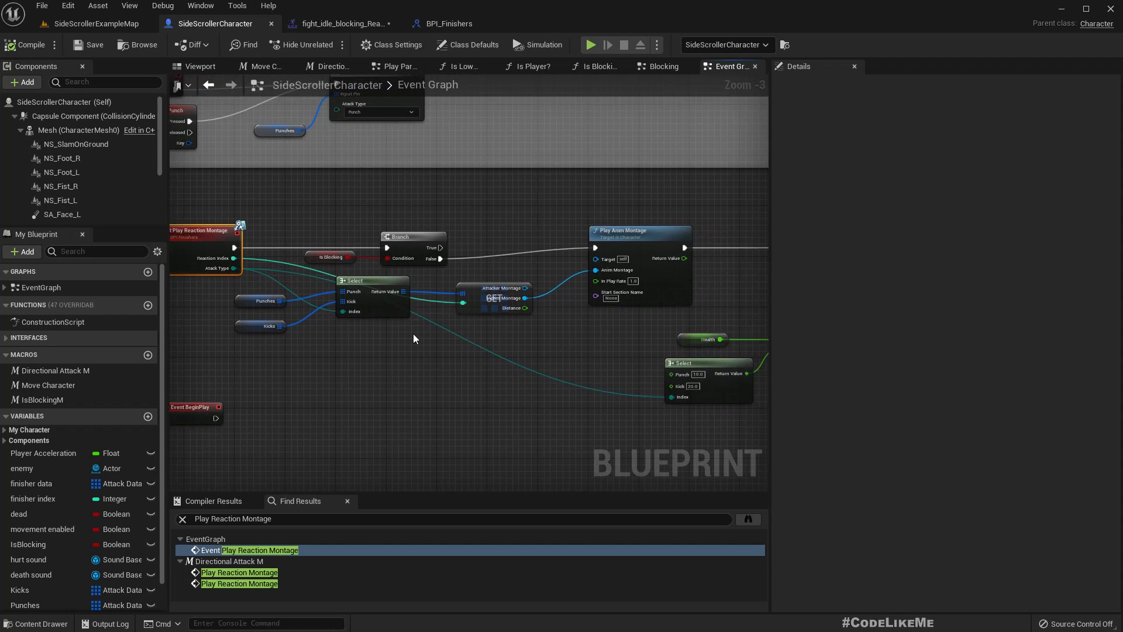
mouse_move(274, 319)
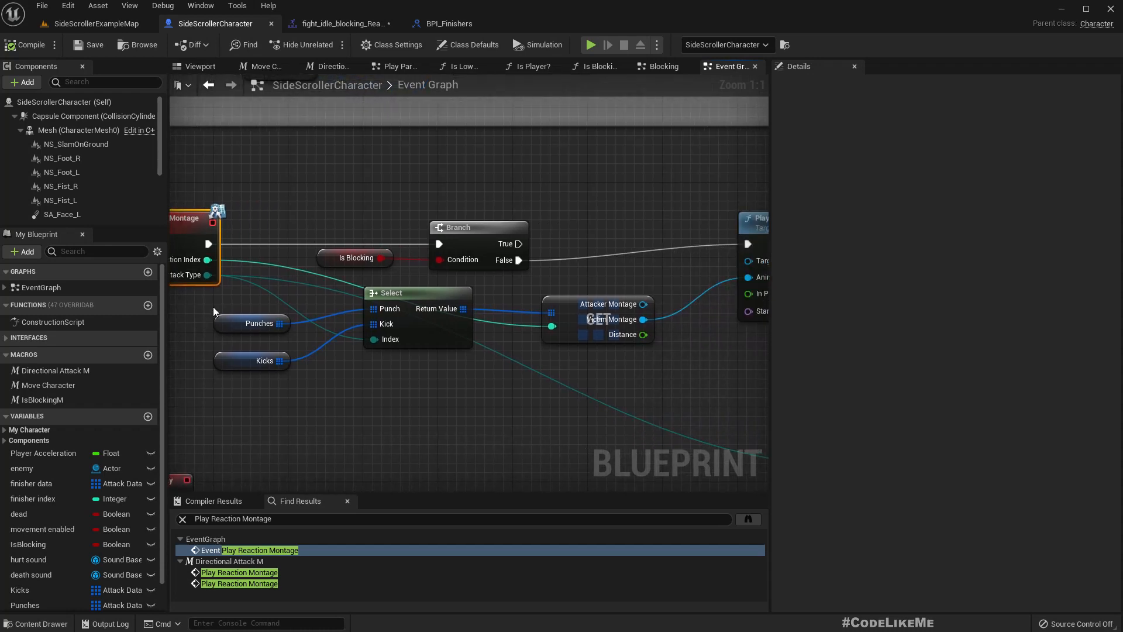
- Zoom out and marquee-select the Event Play Reaction Montage node chain
click(455, 254)
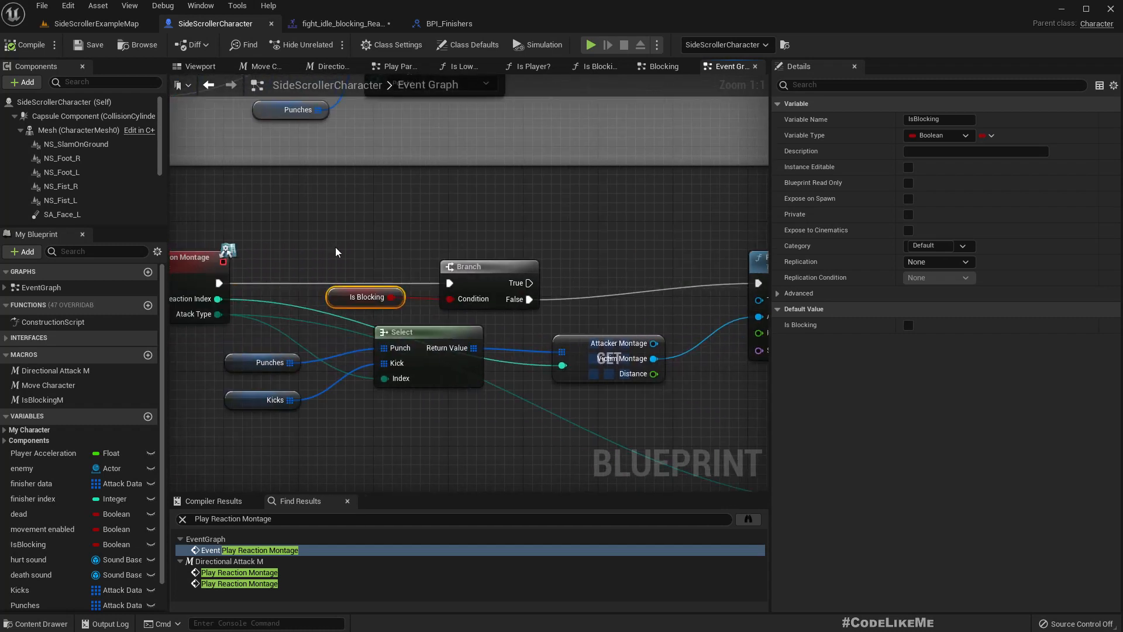
scroll(down, 3)
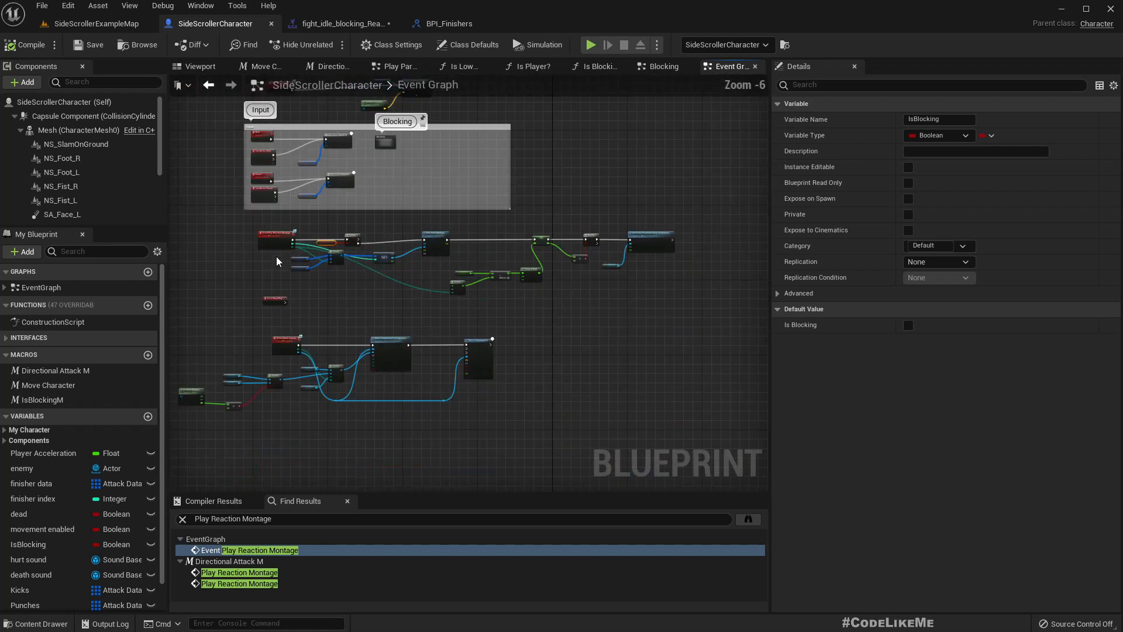
drag(272, 223, 688, 286)
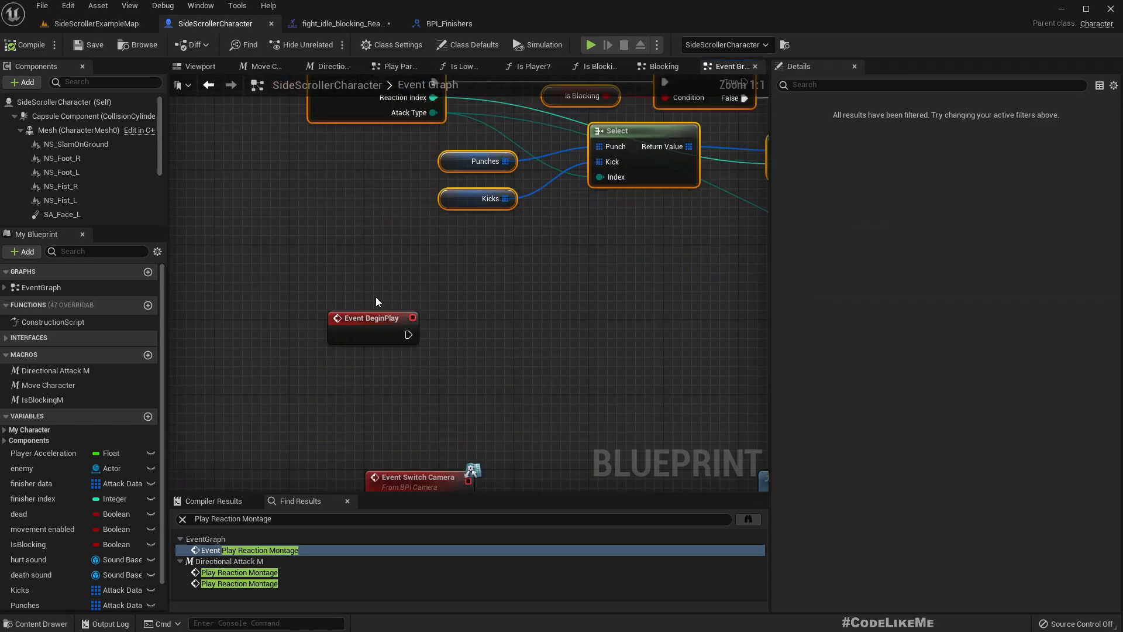
- Collapse the selected nodes into a graph named 'Hit Reaction'
right_click(356, 258)
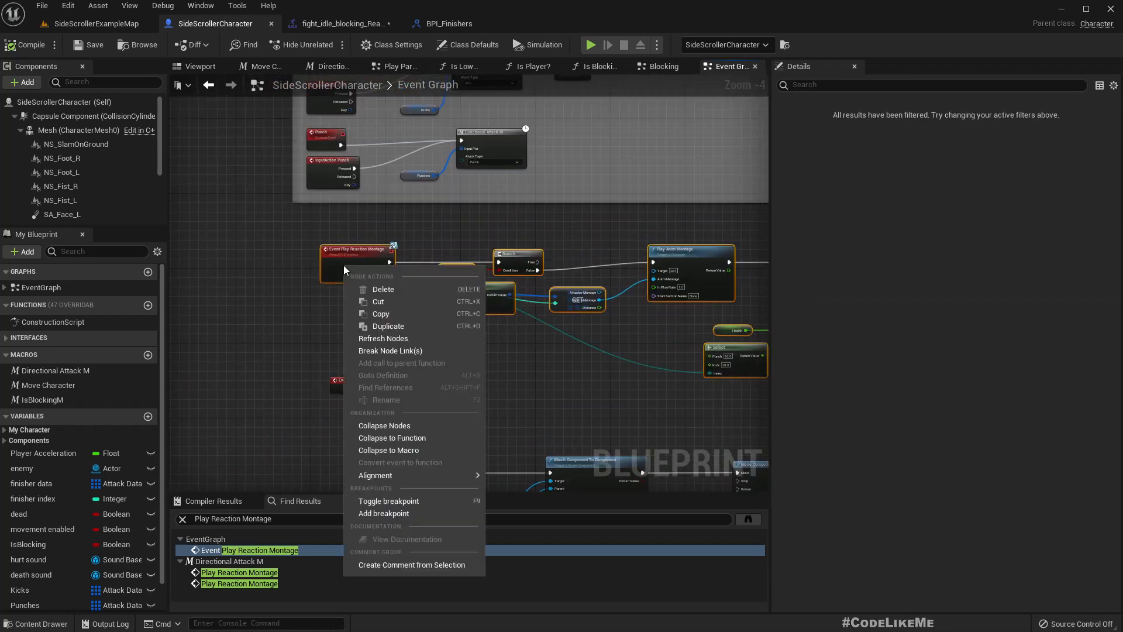
click(384, 425)
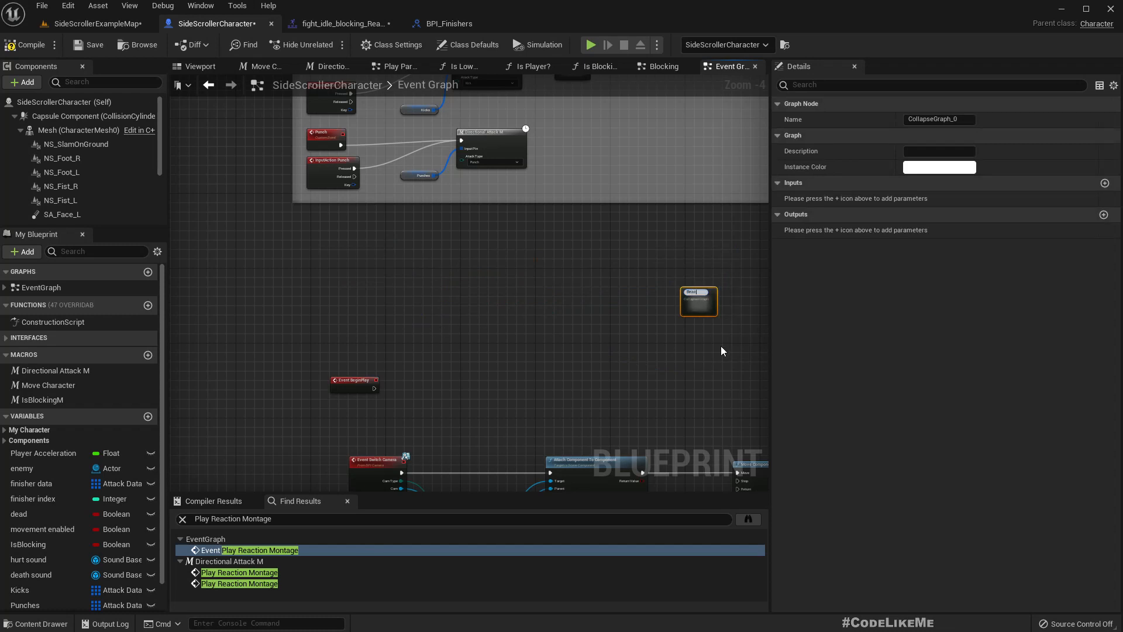
text(Reaction)
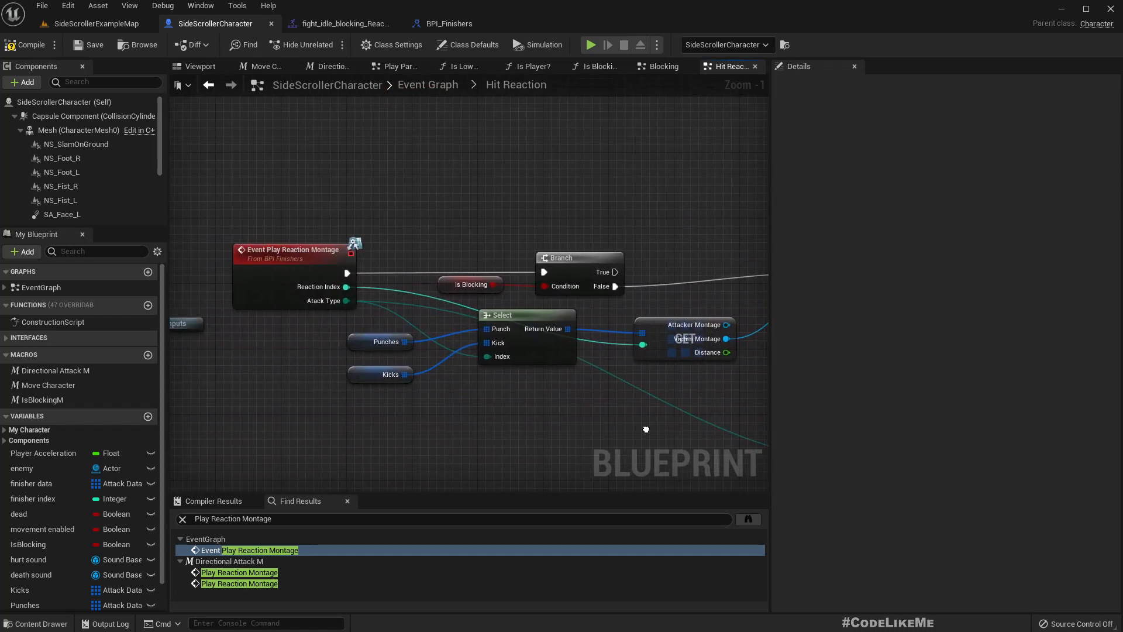
mouse_move(543, 221)
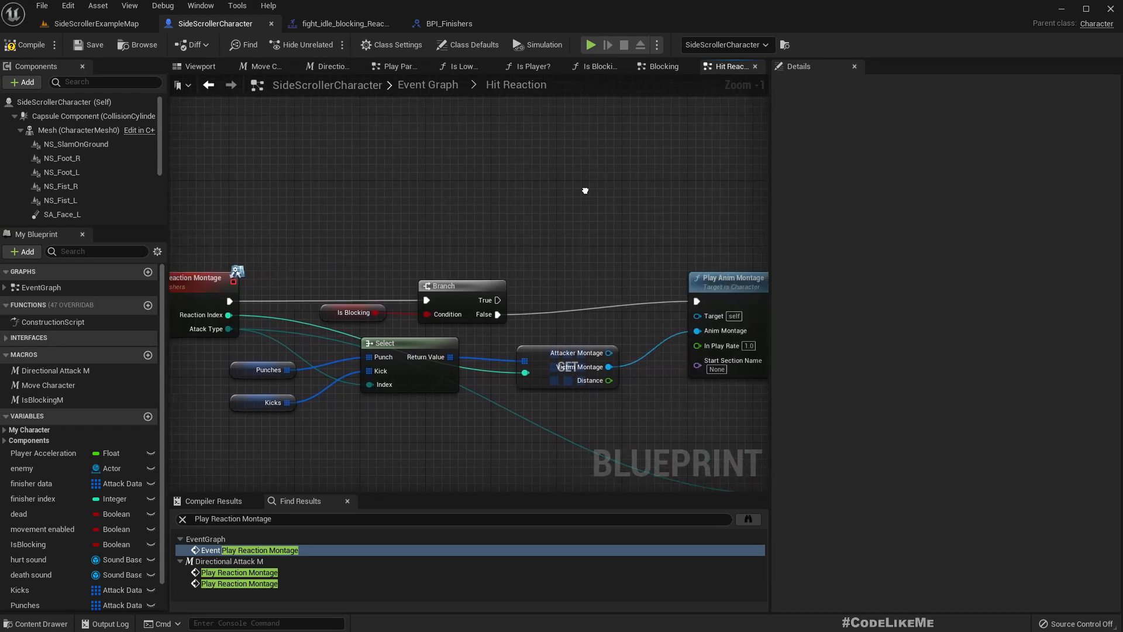
- Add a second Play Anim Montage on the Branch's True path
scroll(down, 3)
text(play)
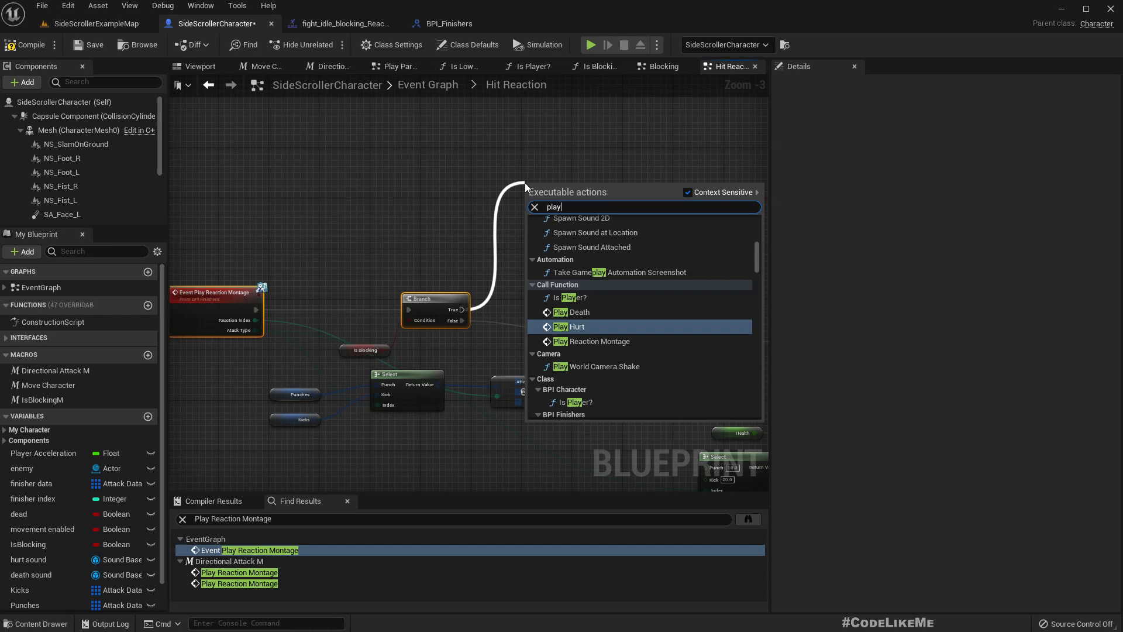
text(anima)
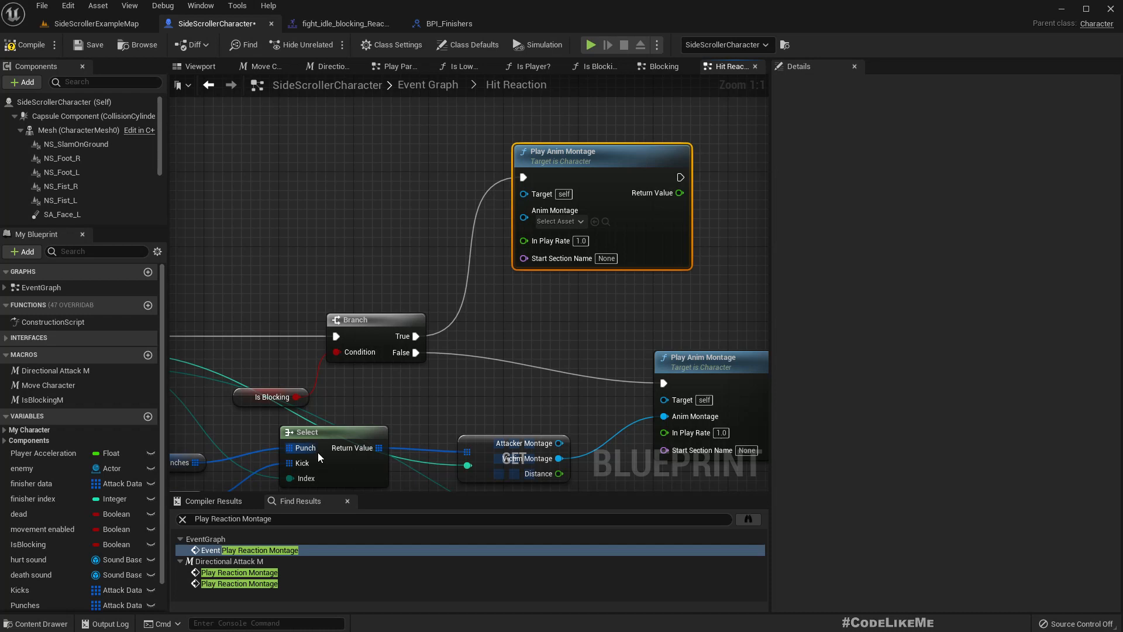
click(342, 22)
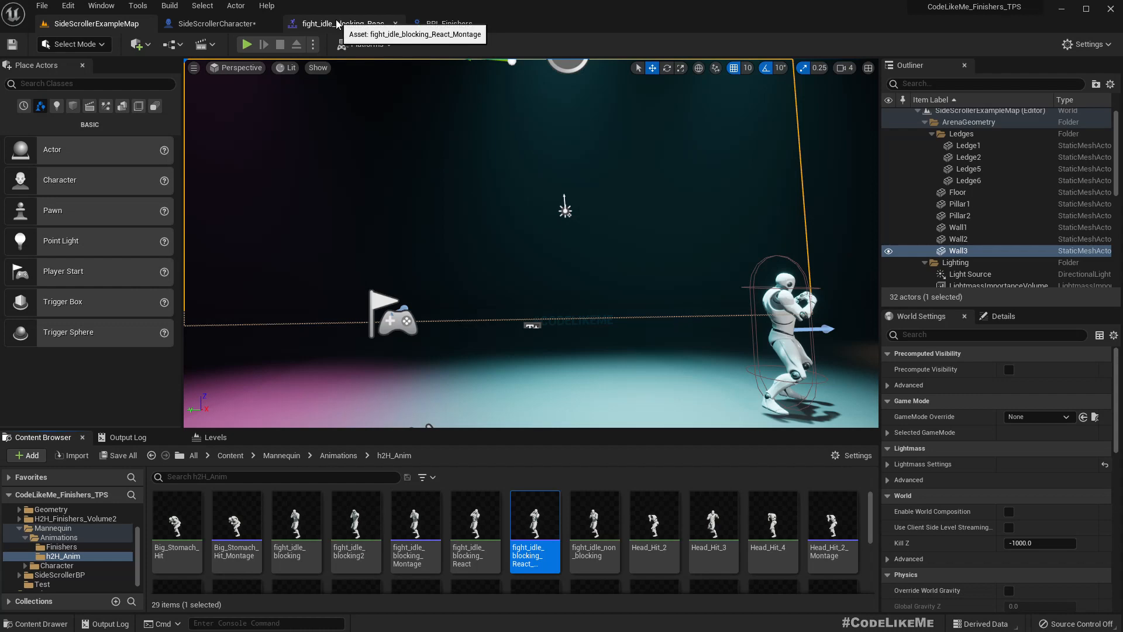
- Assign the fight_idle_blocking montage asset to the True-path Play Anim Montage
click(214, 23)
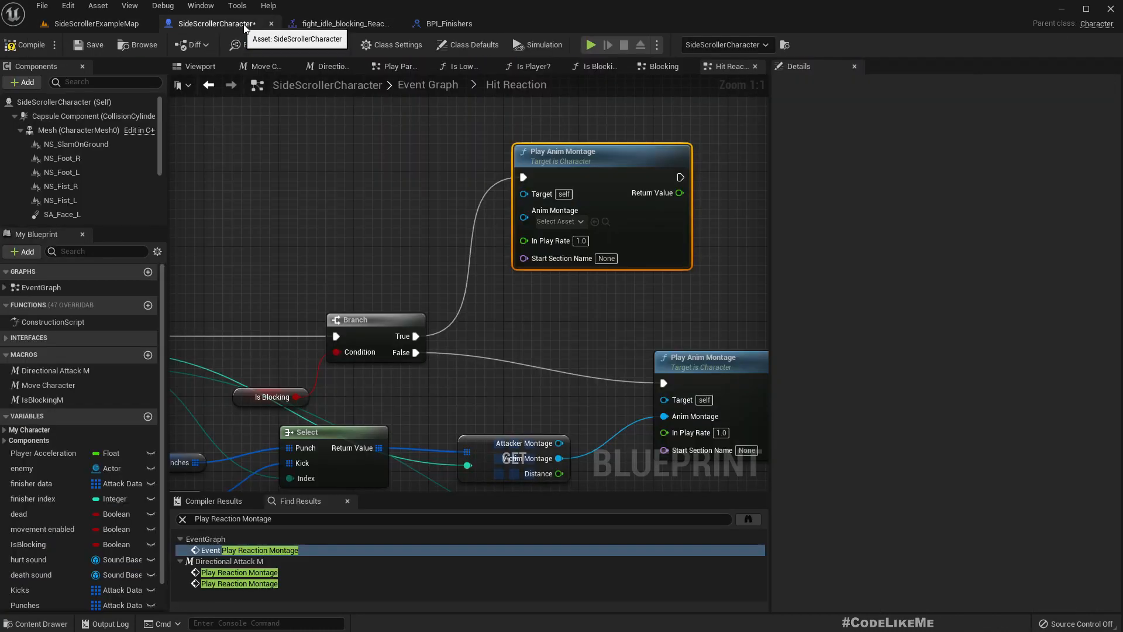
click(558, 221)
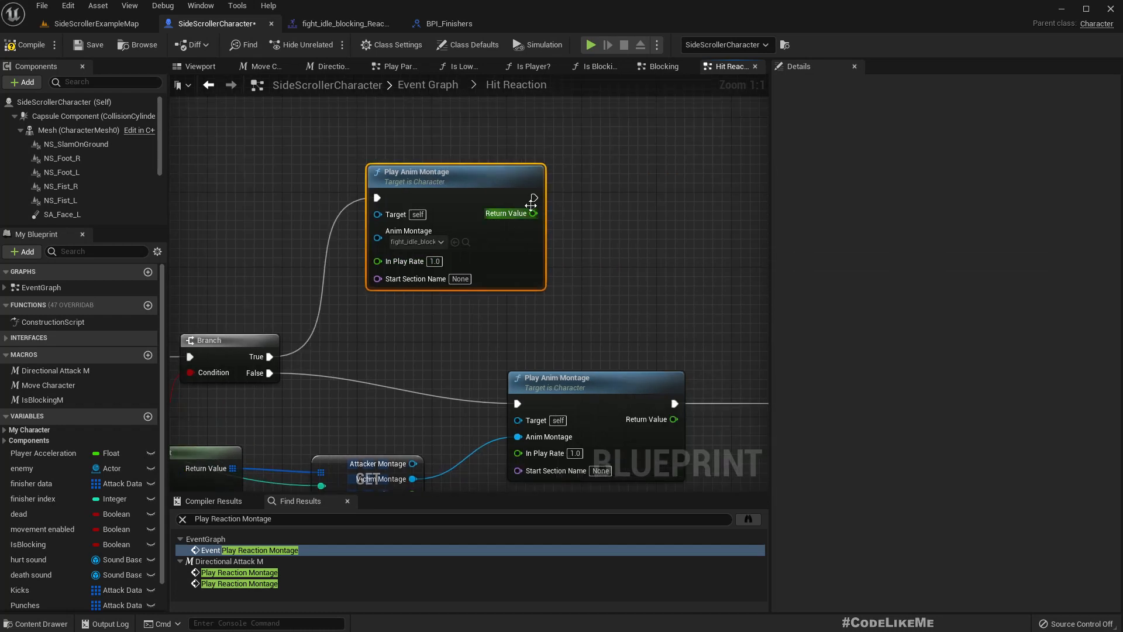
mouse_move(532, 214)
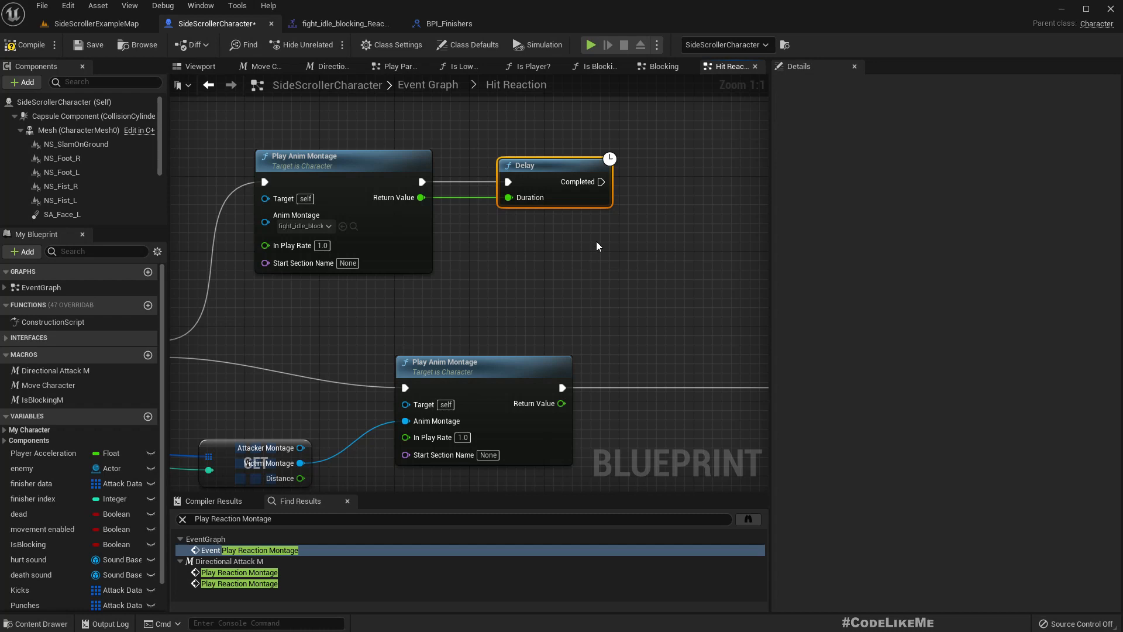
- Break the Delay Duration pin's link to the montage length, then open the Blocking collapsed graph
right_click(507, 197)
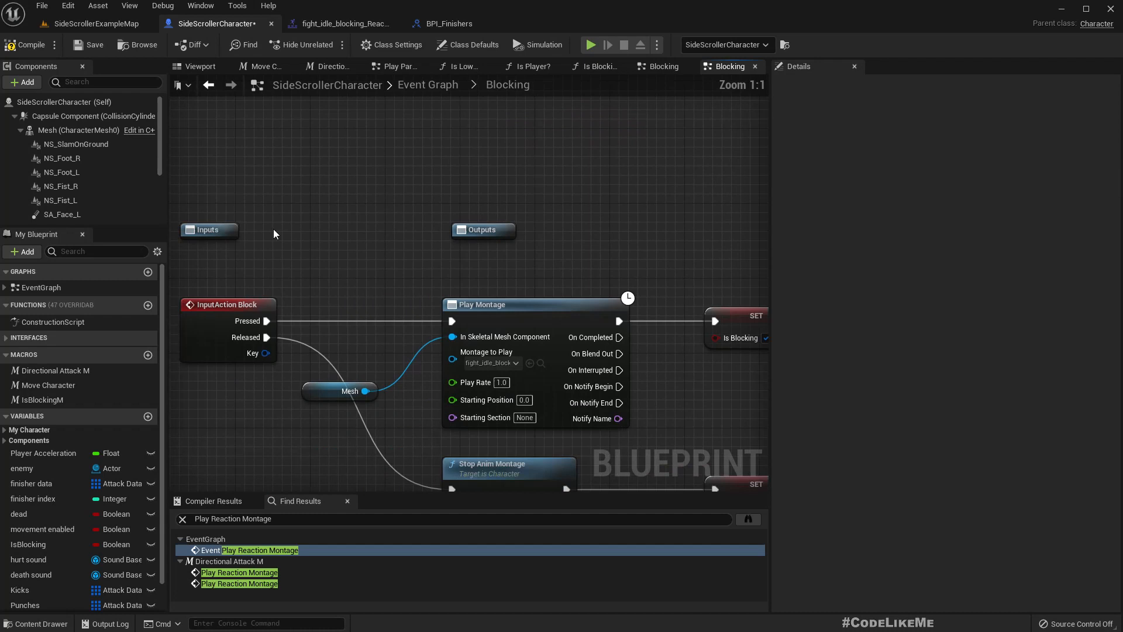
- Create a custom event node named 'Block' from the Blocking graph's action menu
right_click(299, 323)
text(cust)
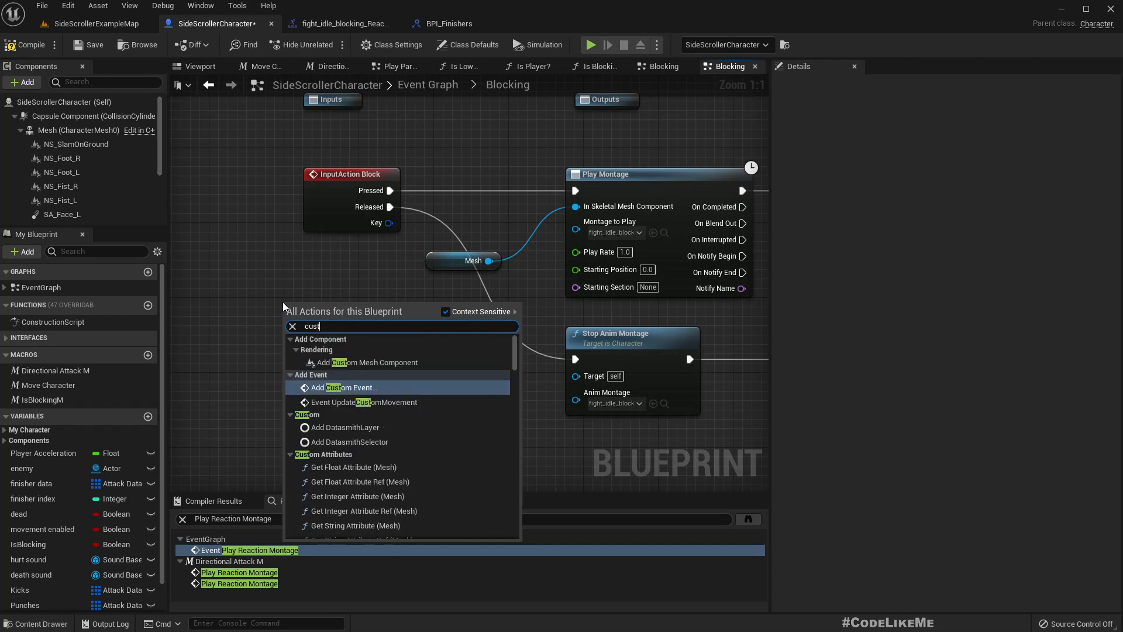
click(347, 387)
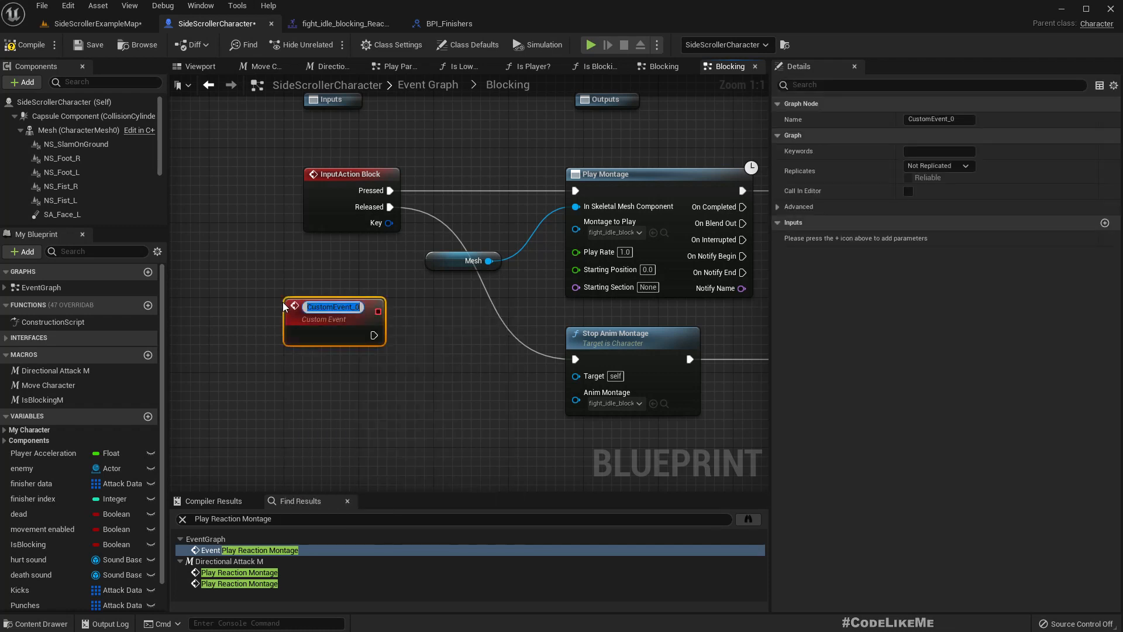
text(Block)
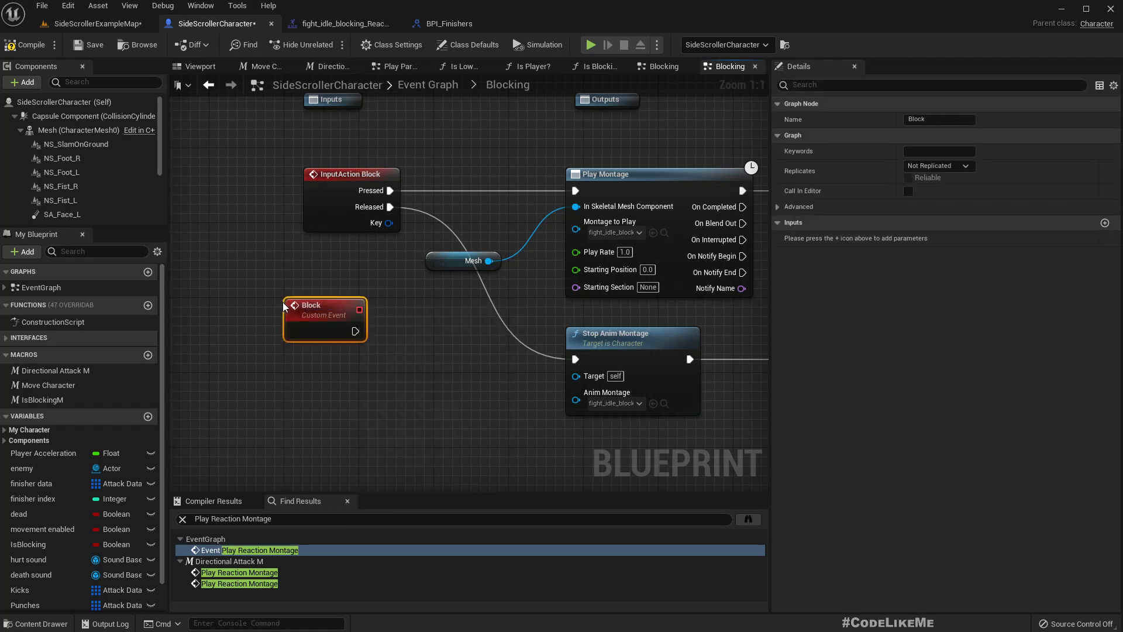
mouse_move(344, 308)
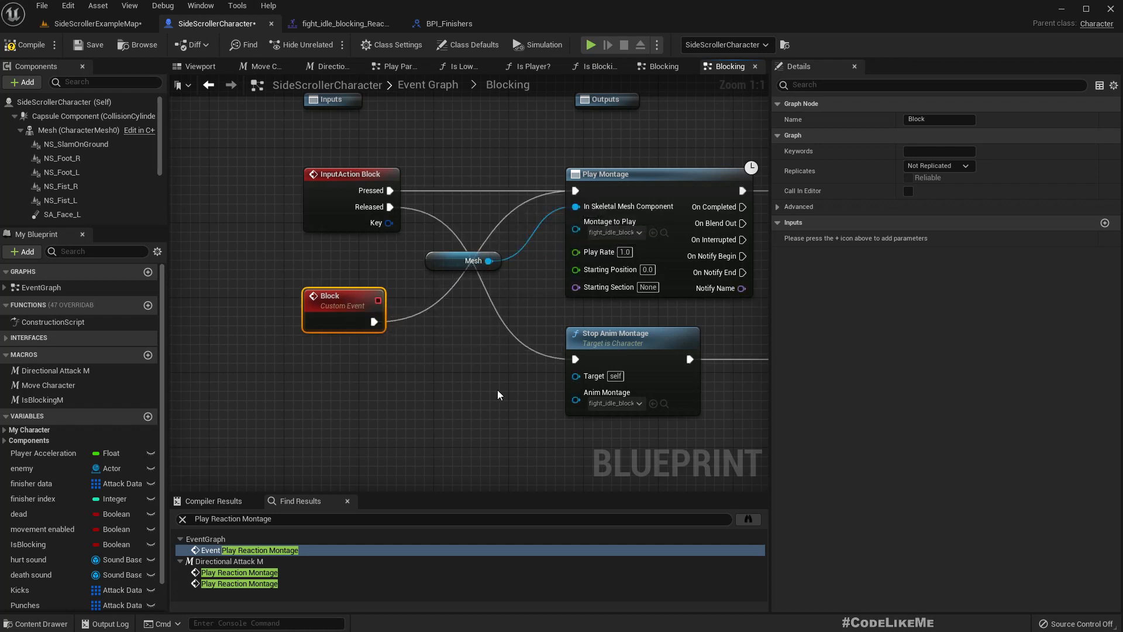
mouse_move(545, 44)
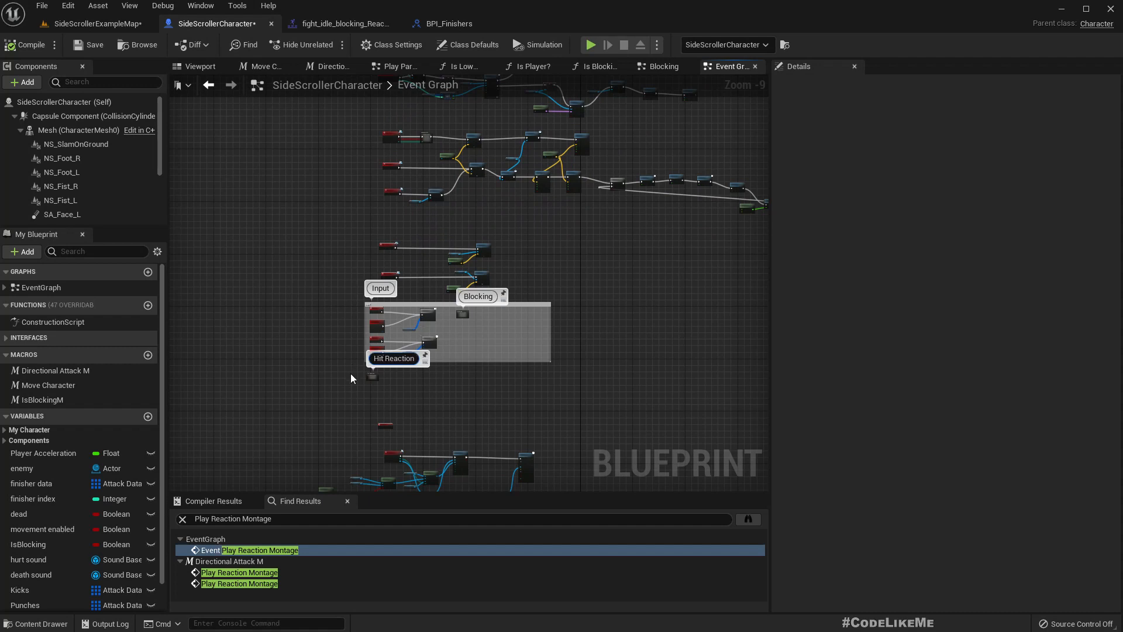
- In Hit Reaction, add a Branch after the Delay and call Block on True
double_click(393, 358)
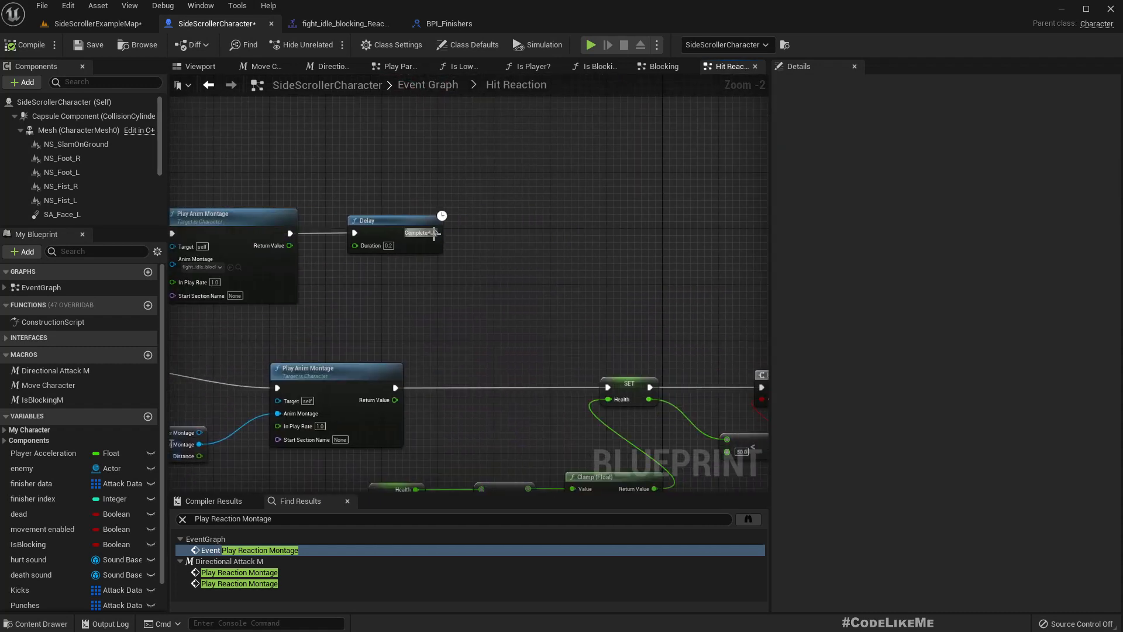
text(bran)
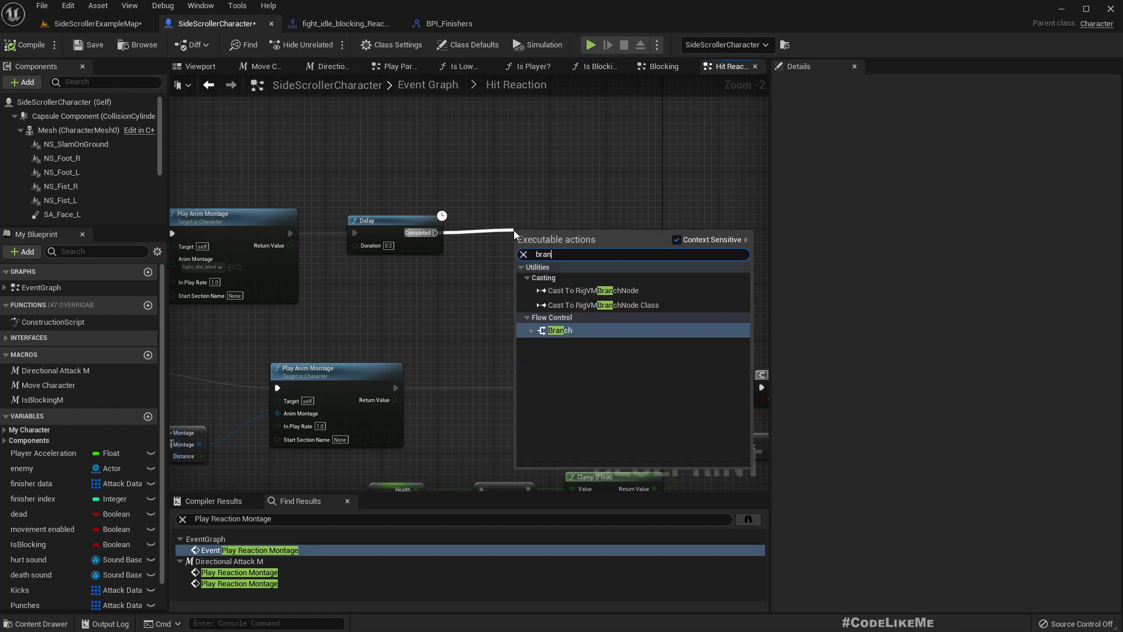
click(559, 330)
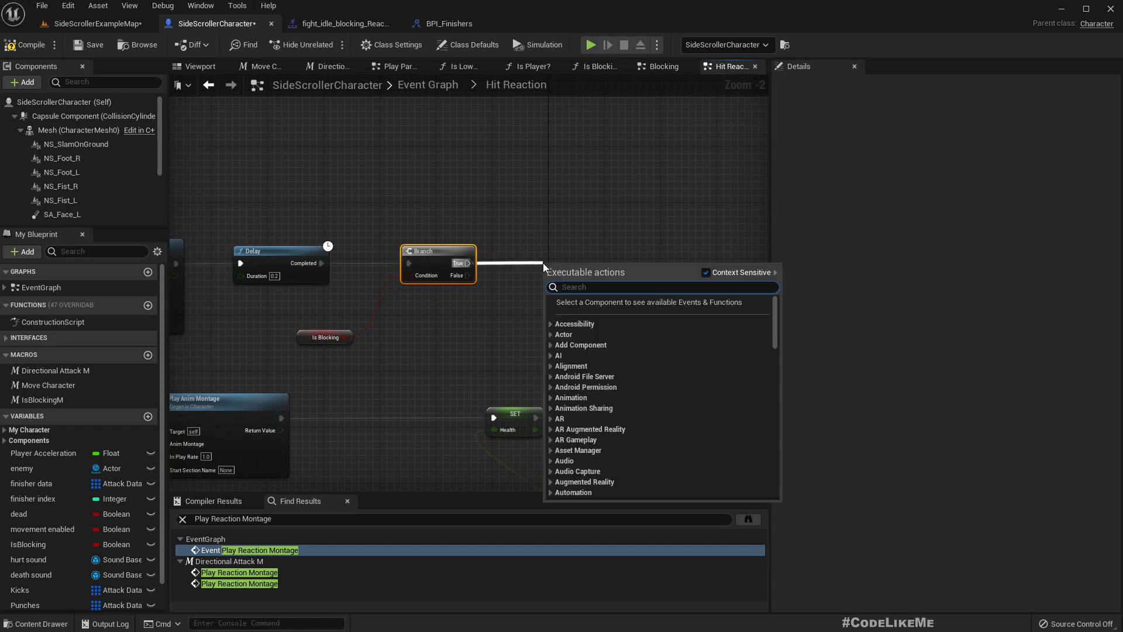
text(blo)
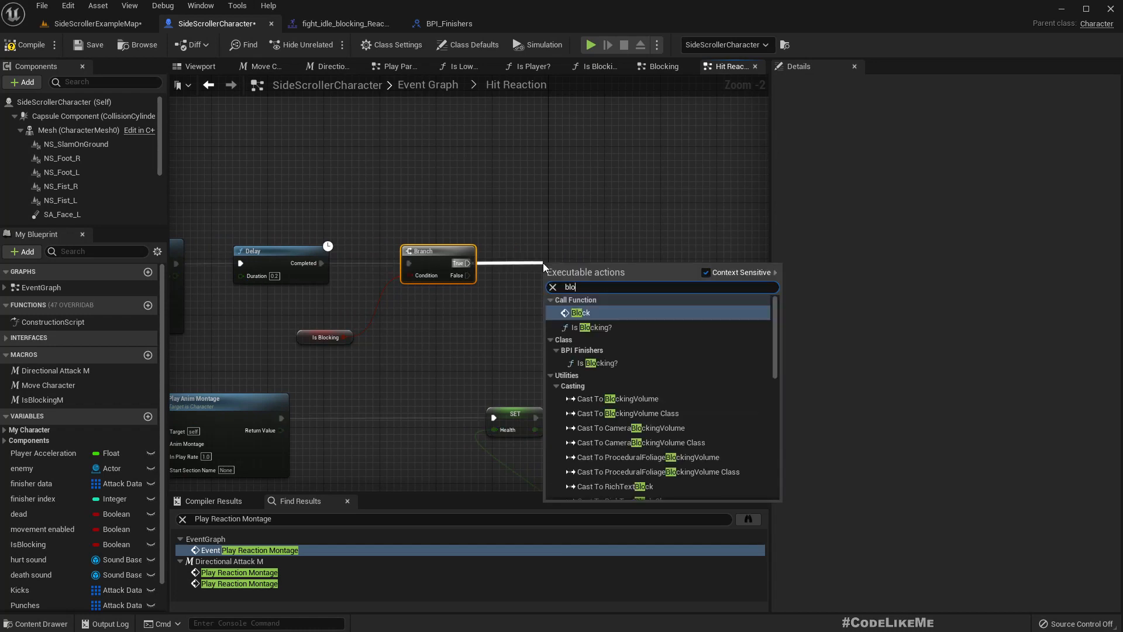
click(580, 313)
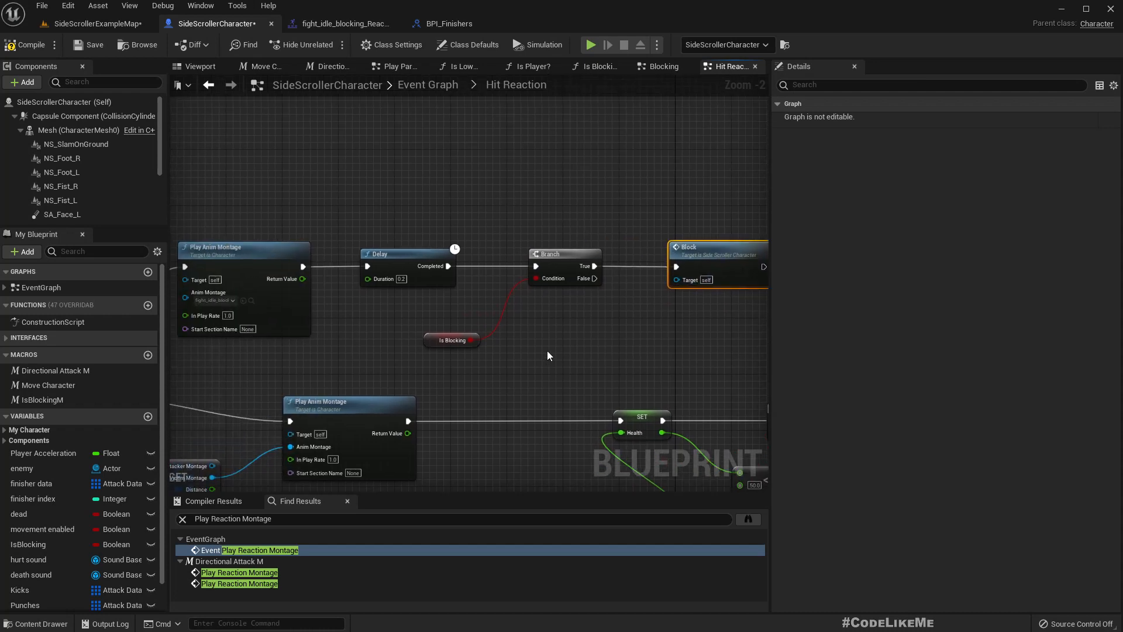
mouse_move(383, 279)
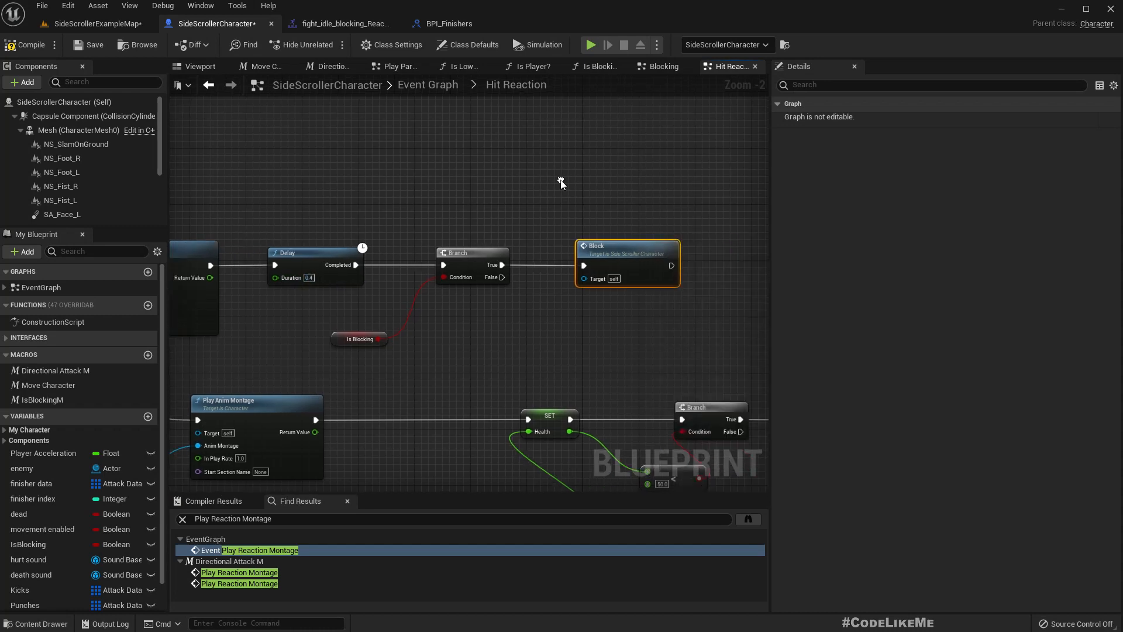
mouse_move(108, 68)
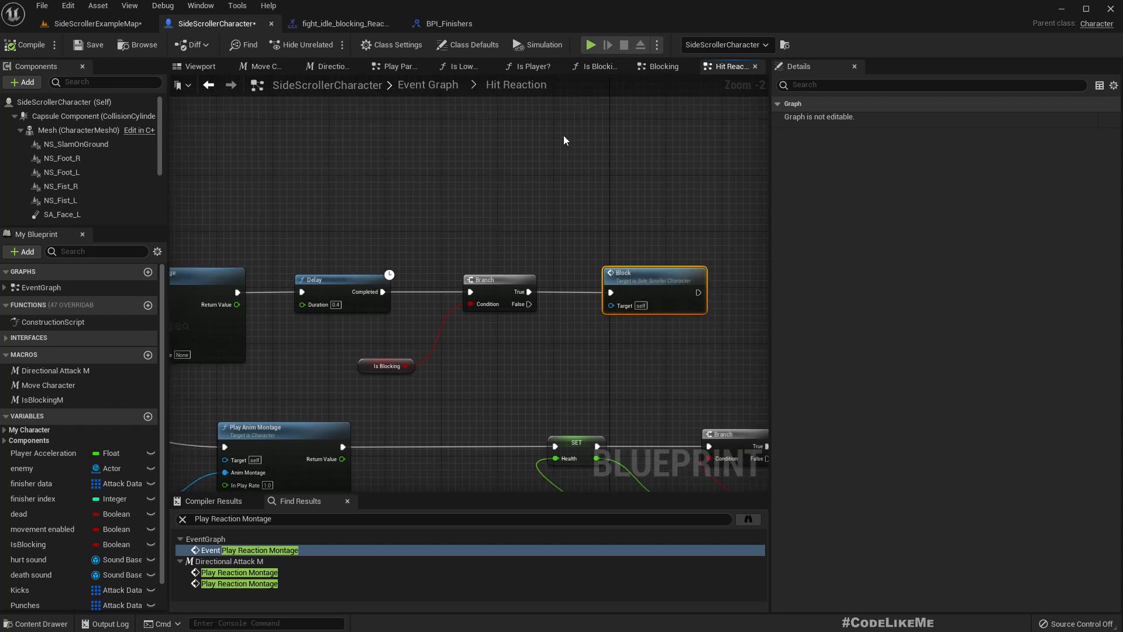
click(329, 66)
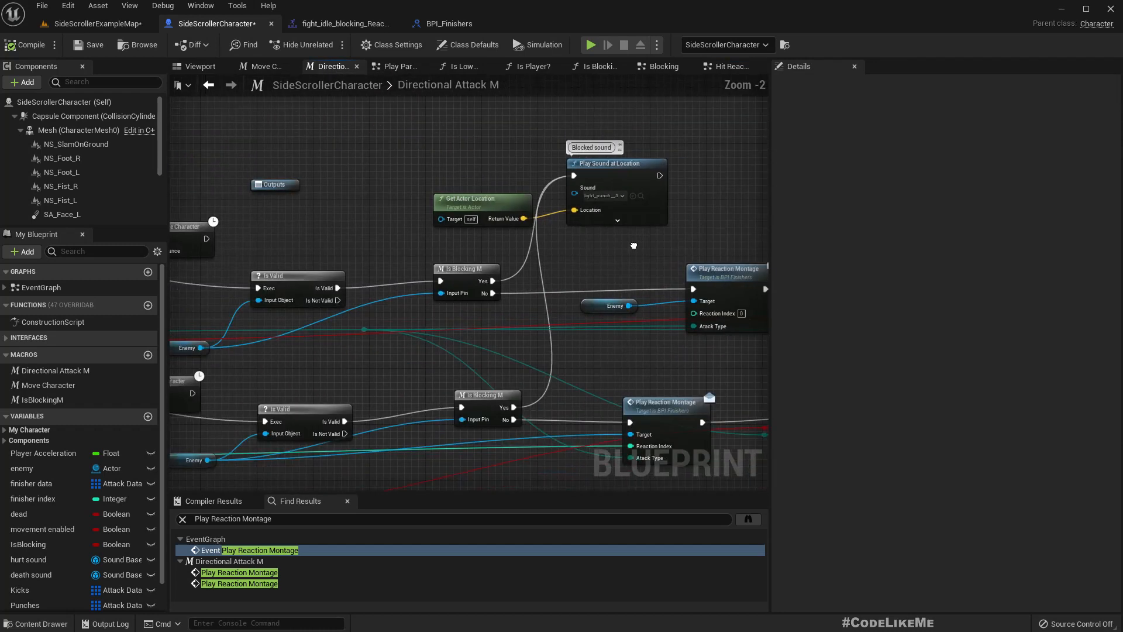
- Pan to the reaction montage calls and move Light Punch FX ahead of them
drag(633, 245, 331, 204)
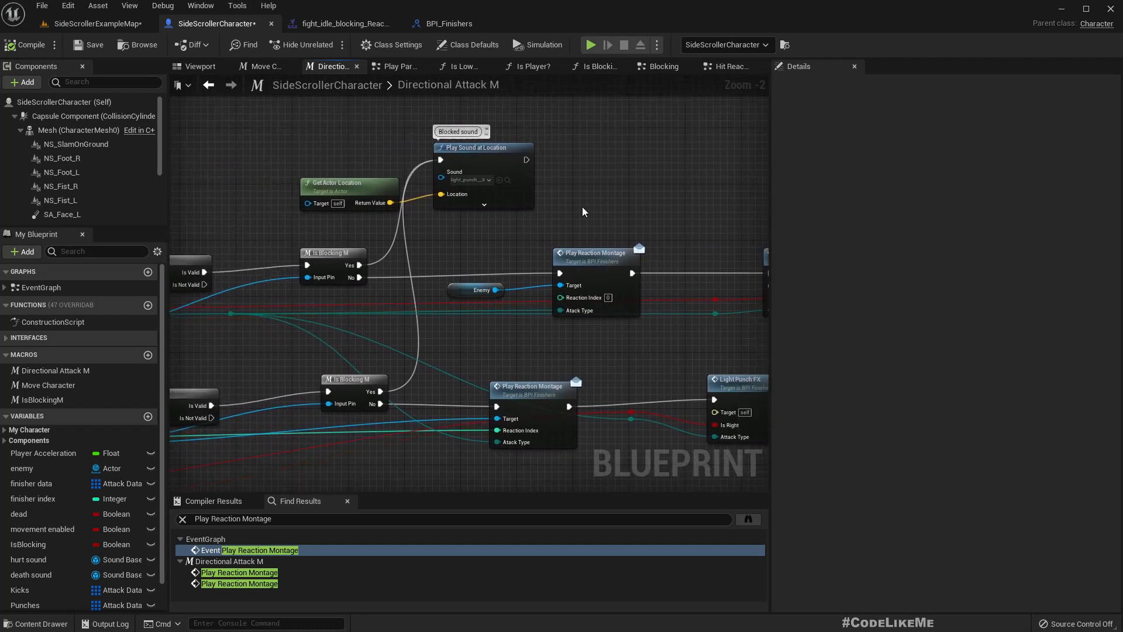
mouse_move(553, 264)
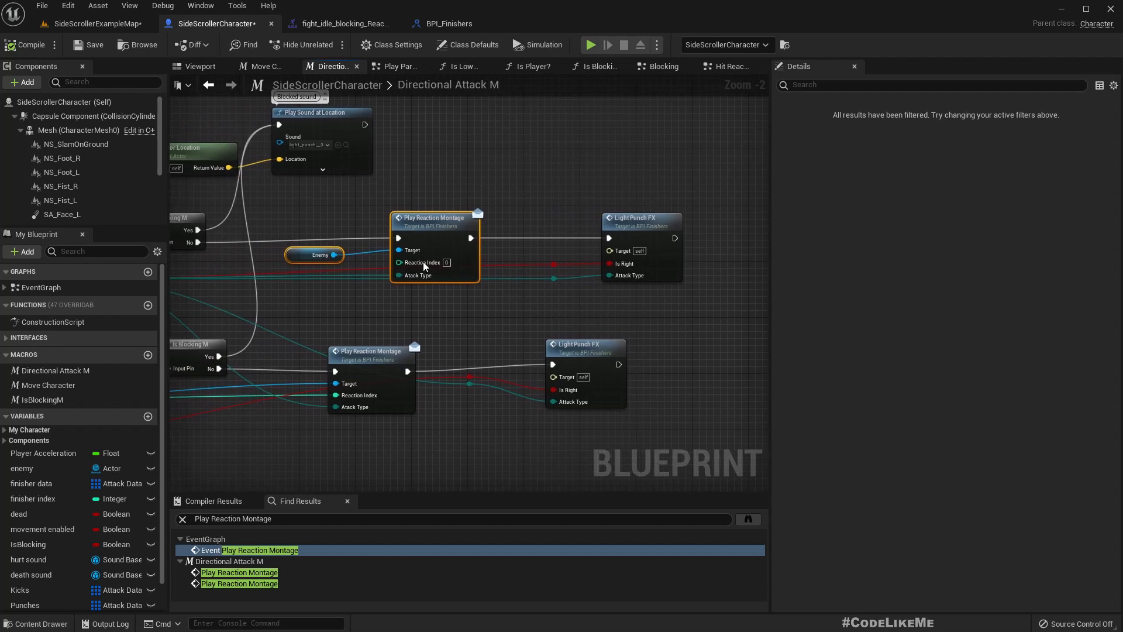
mouse_move(310, 200)
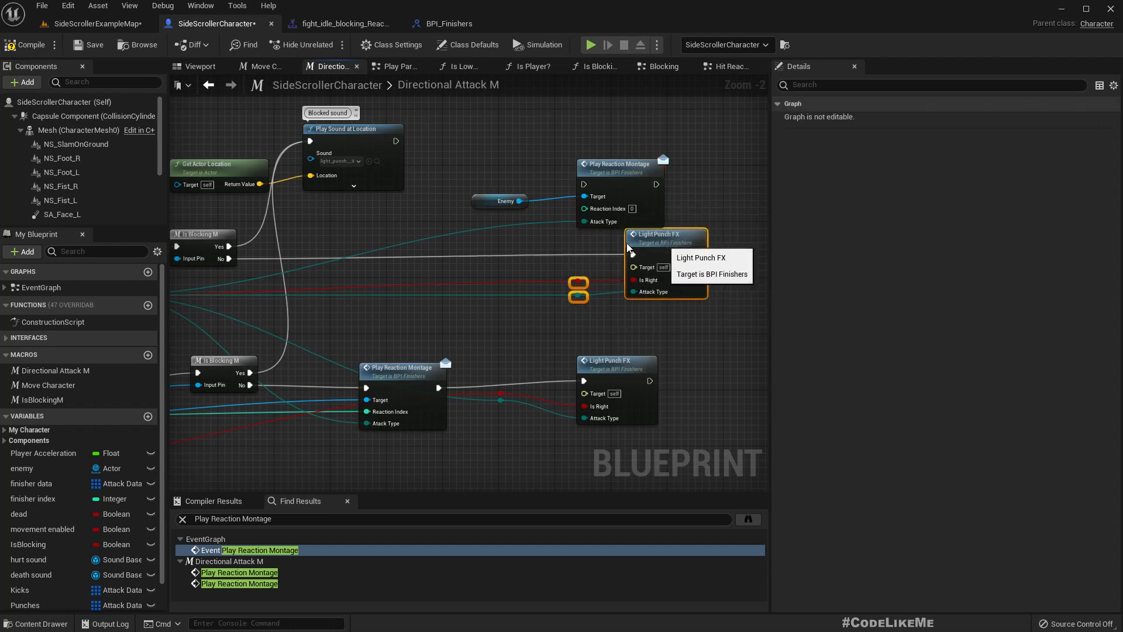
drag(666, 235, 455, 235)
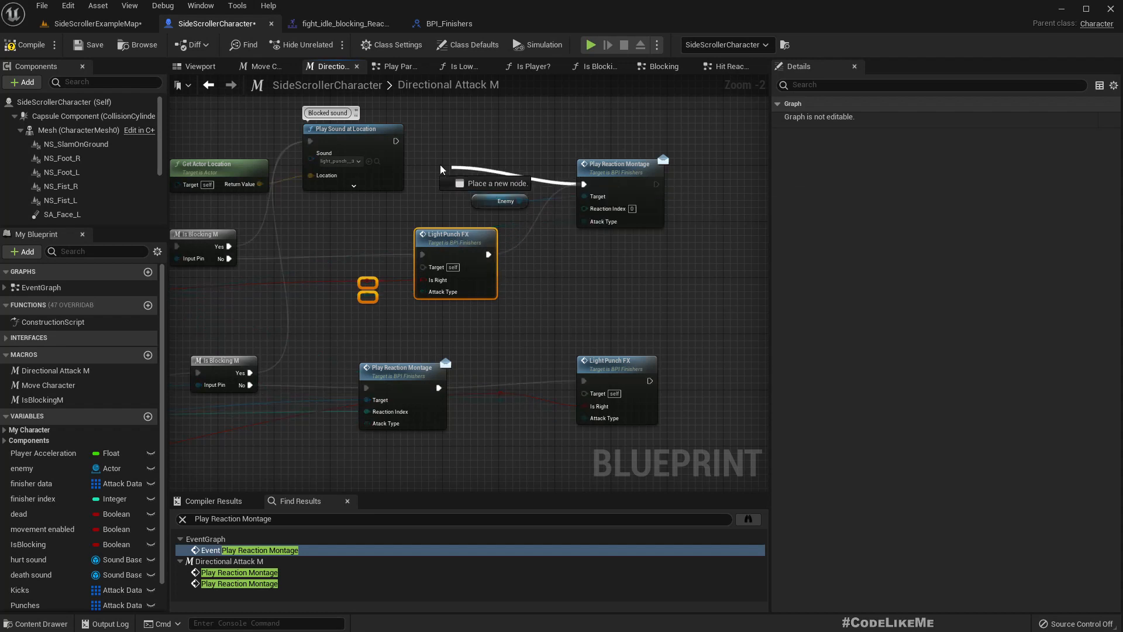
mouse_move(632, 133)
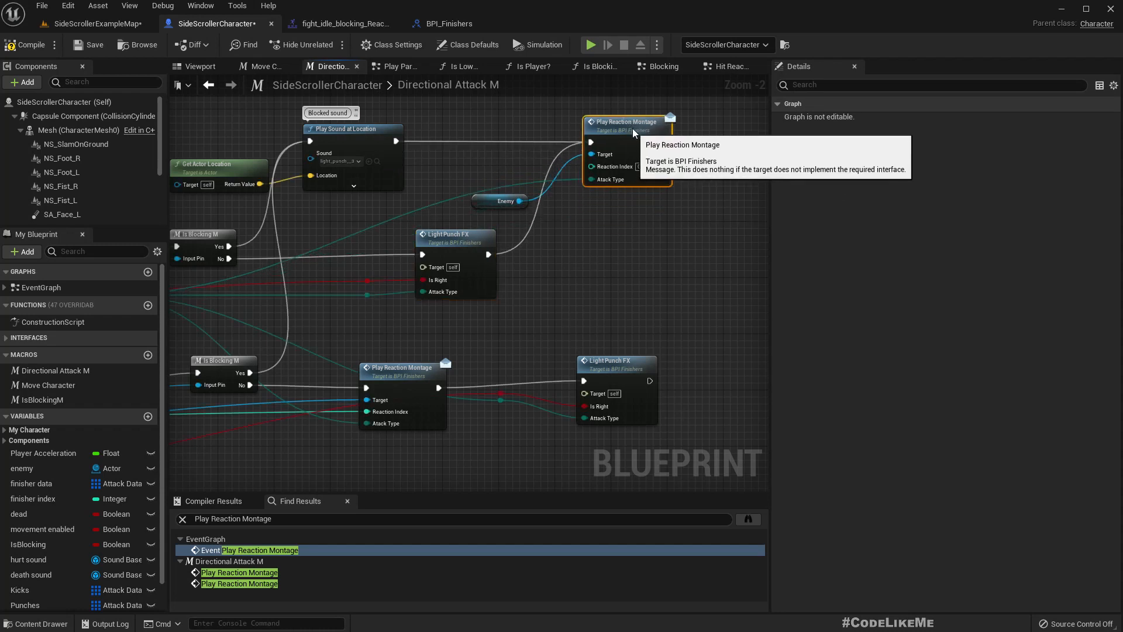
scroll(down, 3)
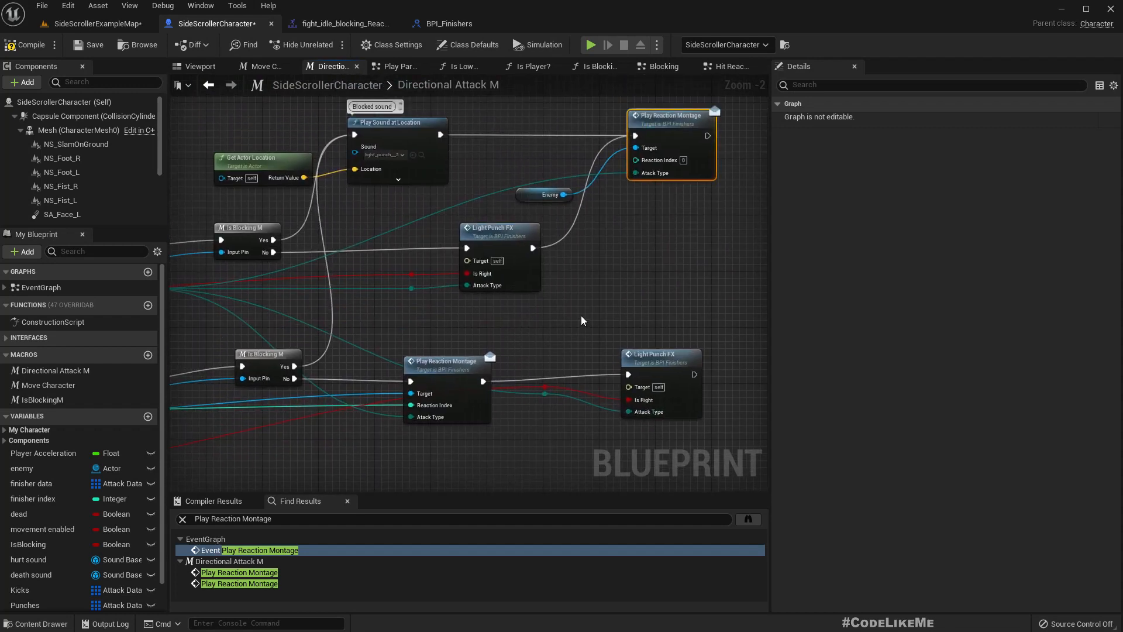
mouse_move(523, 185)
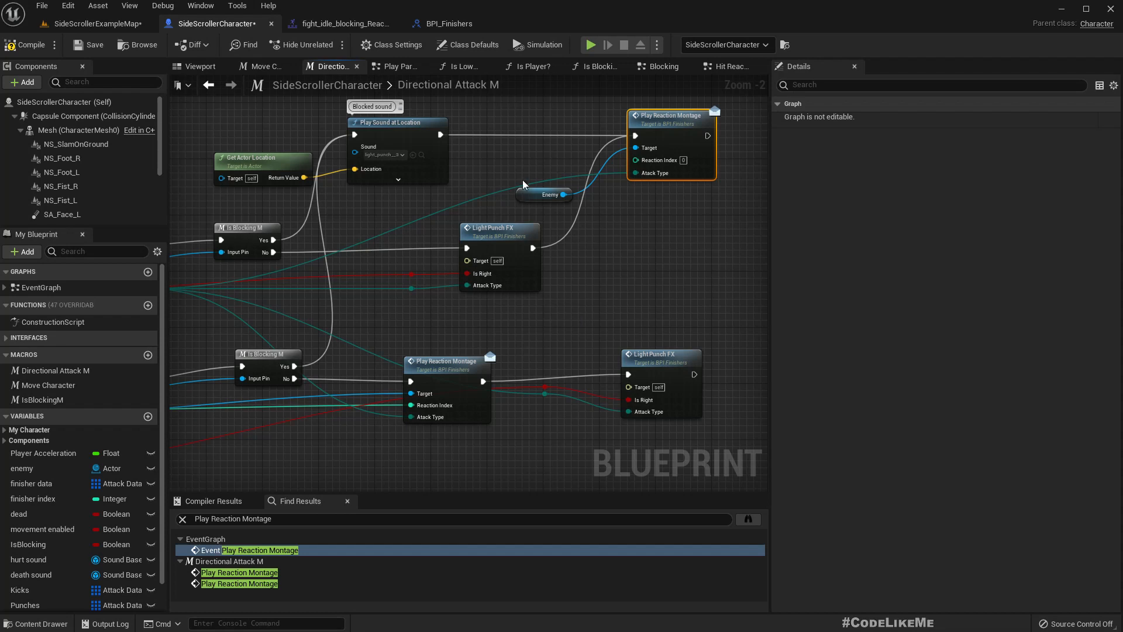
mouse_move(629, 174)
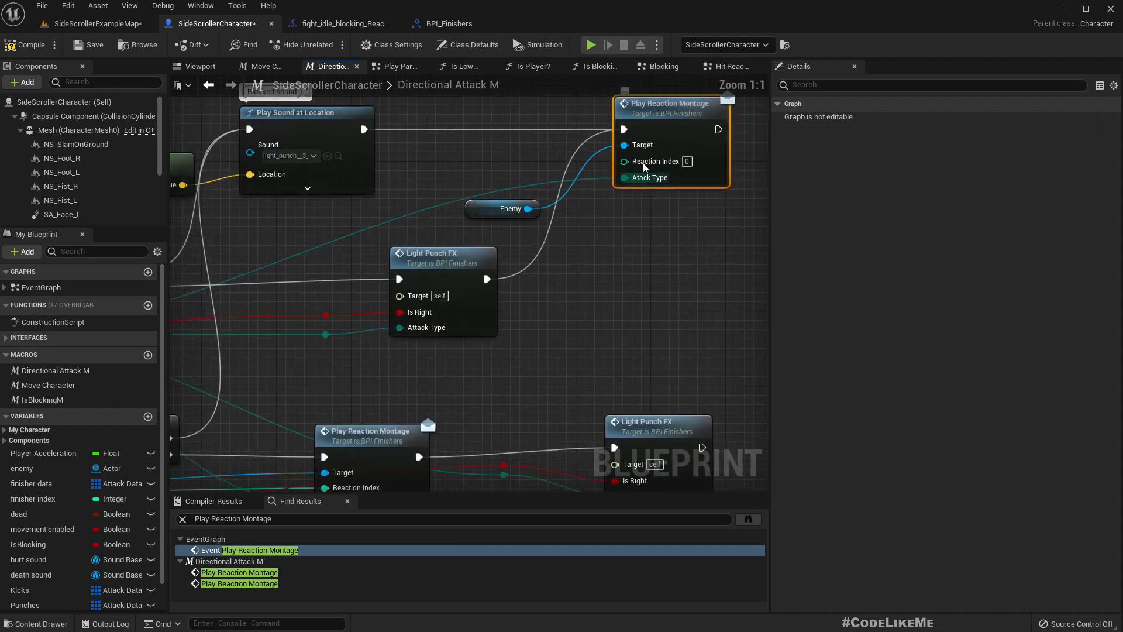
mouse_move(654, 161)
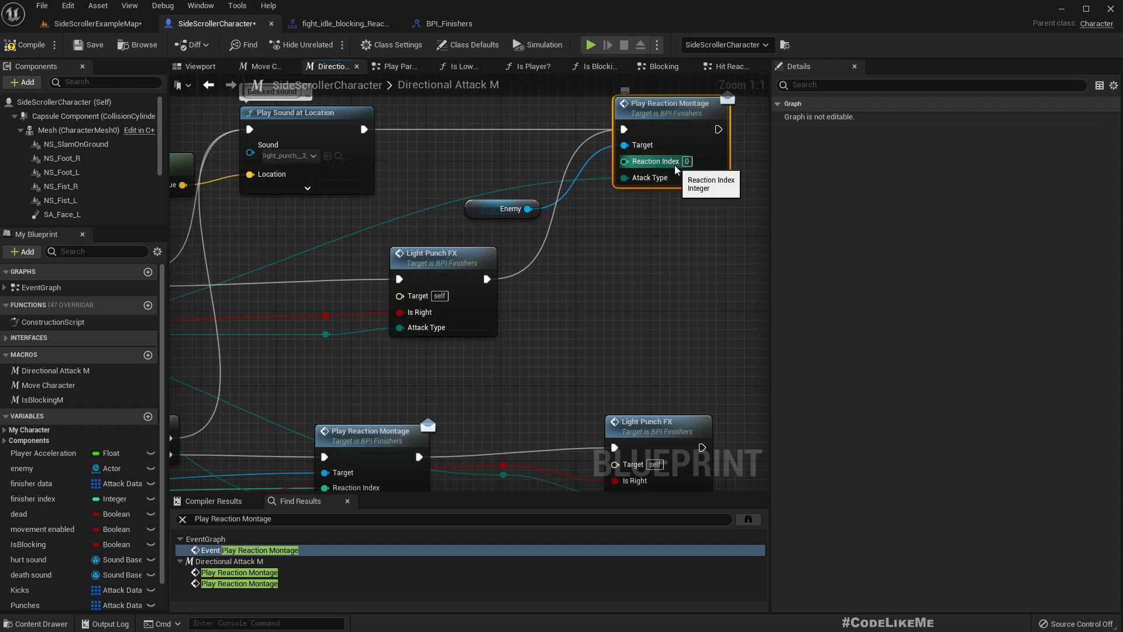
mouse_move(692, 173)
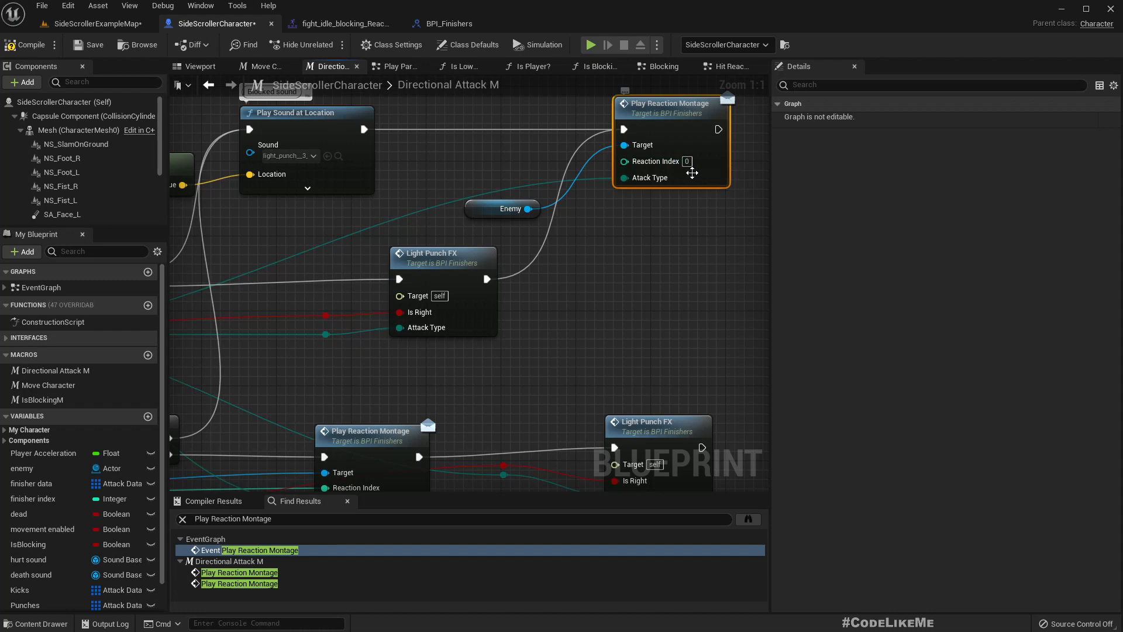
scroll(down, 3)
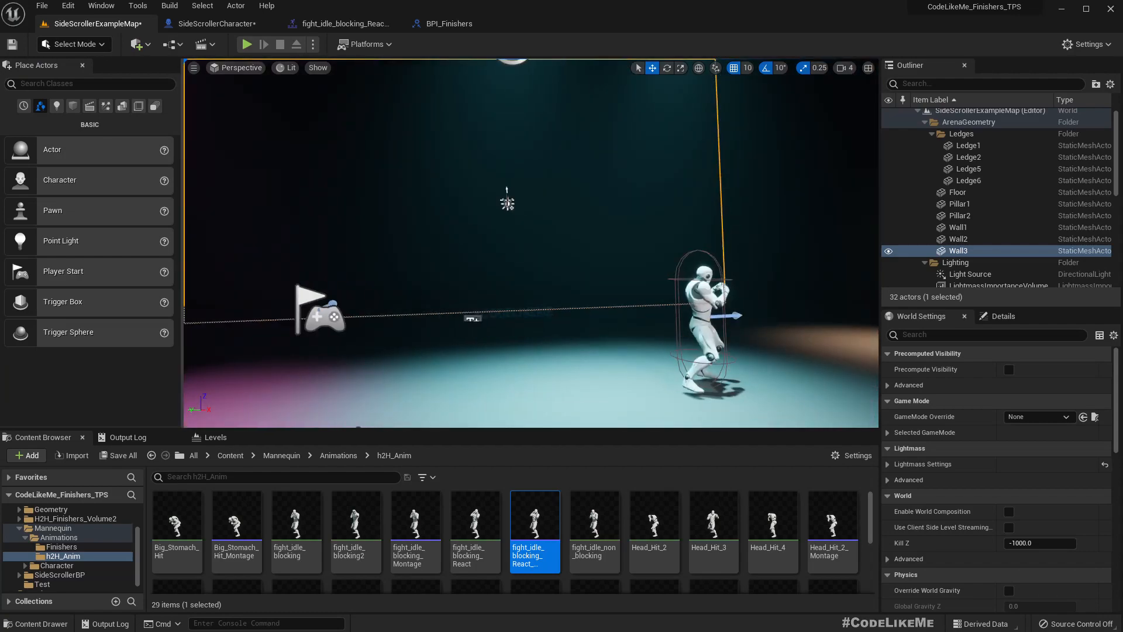
- Switch back to the SideScrollerCharacter Blueprint editor tab
click(247, 44)
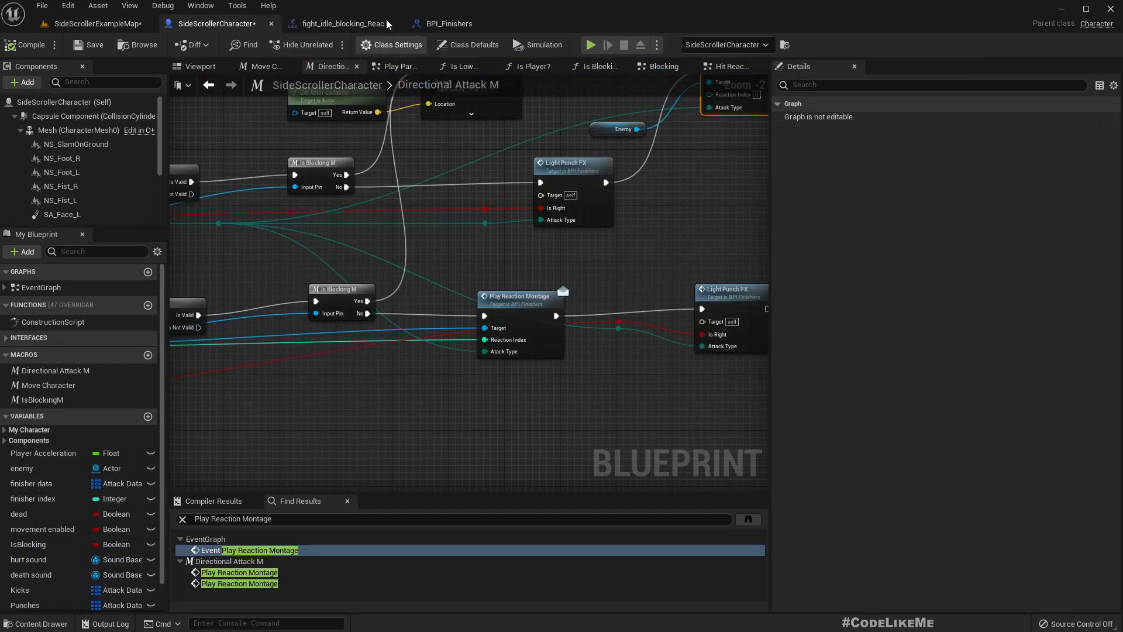
- Enter 0.0 as Blend In > Blend Time in the fight_idle_blocking_React montage's Asset Details
click(342, 22)
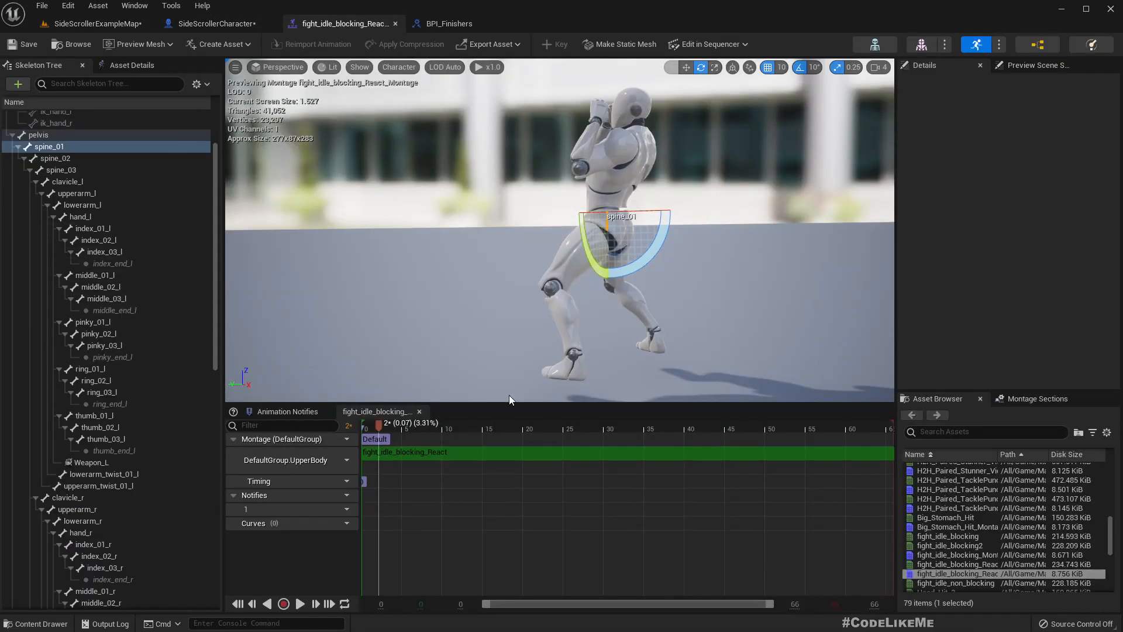
click(131, 65)
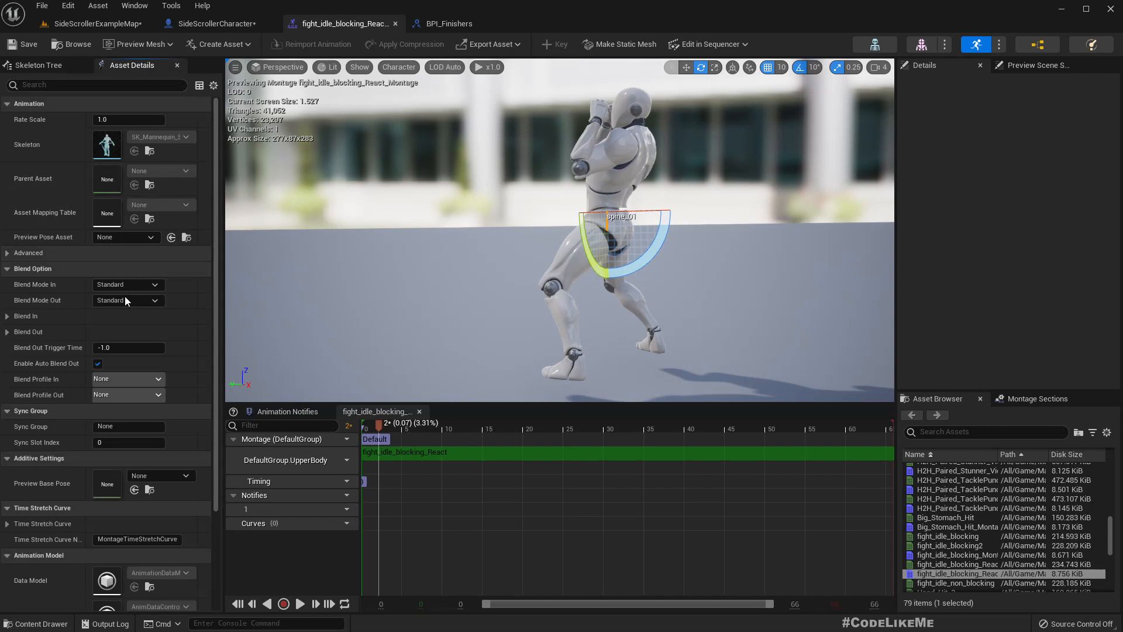
click(25, 316)
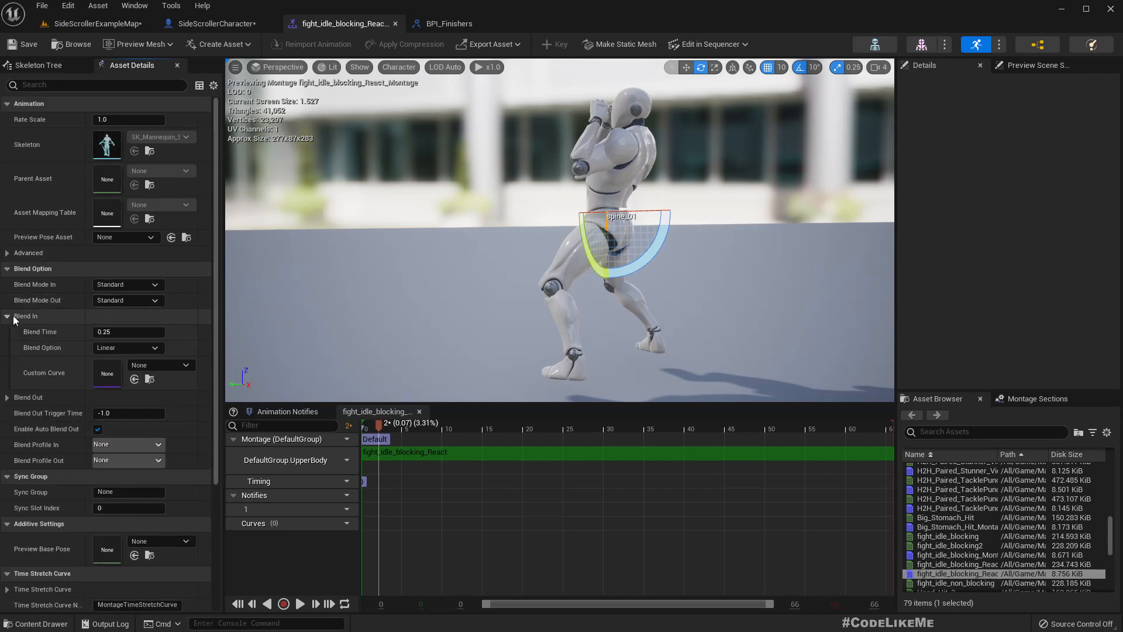
click(129, 332)
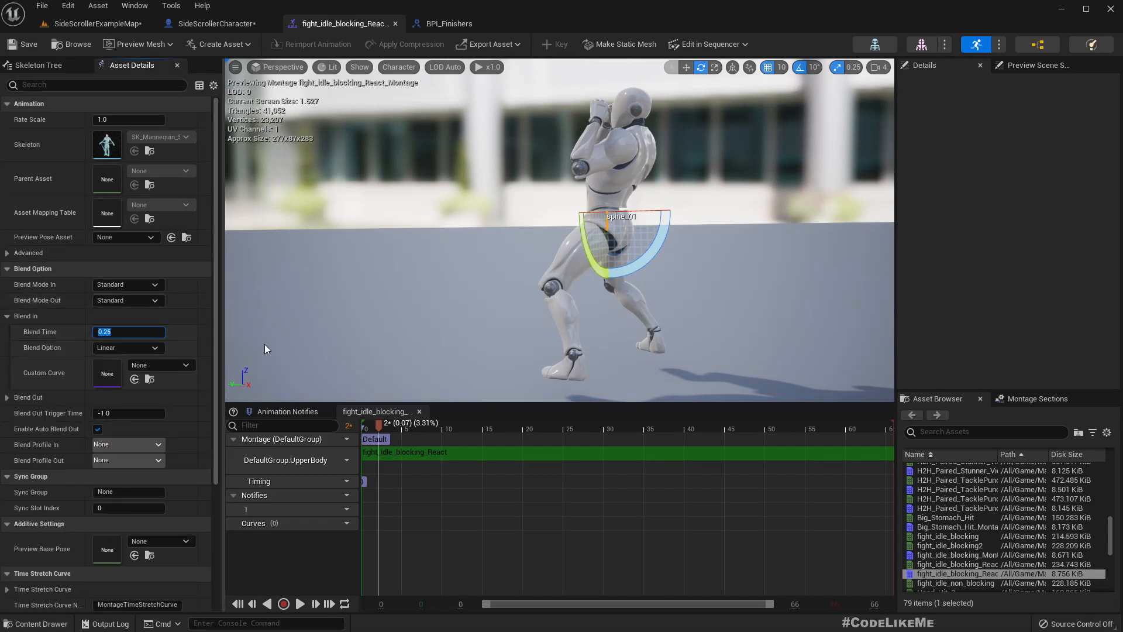
text(0.0)
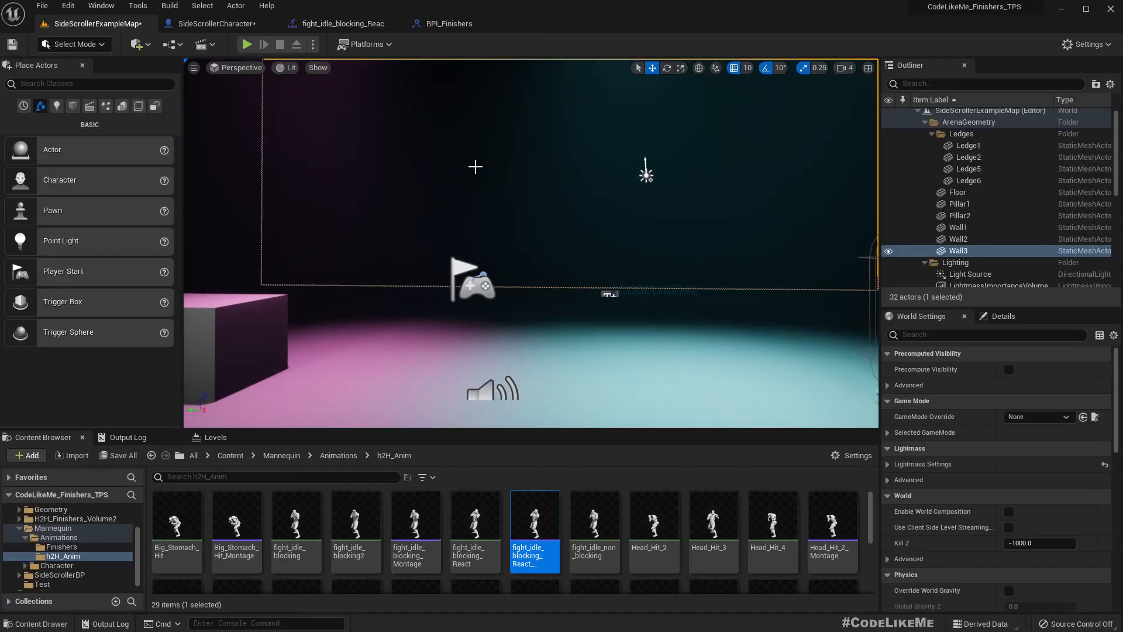
- Finish the montage's 0.05 blend-in time, check the level map, and return to SideScrollerCharacter
click(246, 44)
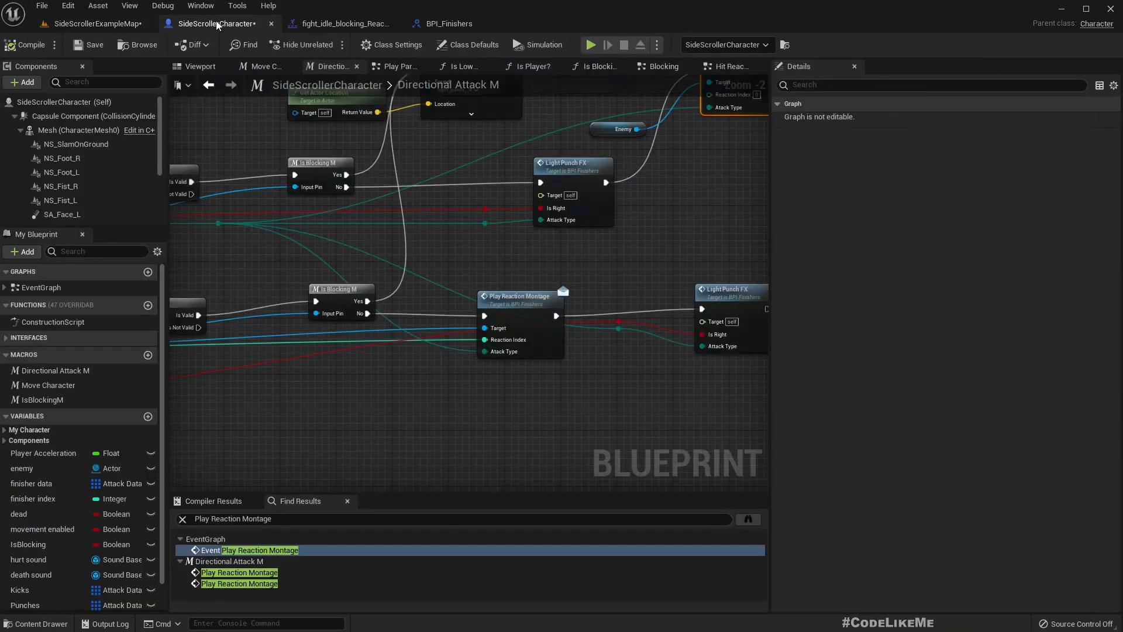
click(342, 23)
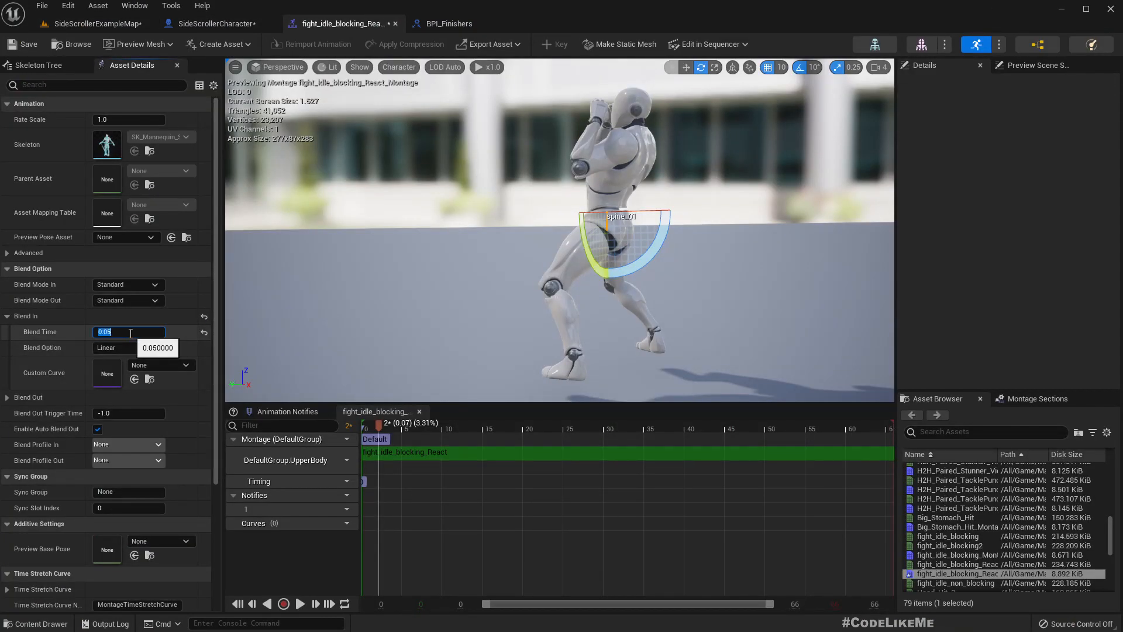
click(90, 22)
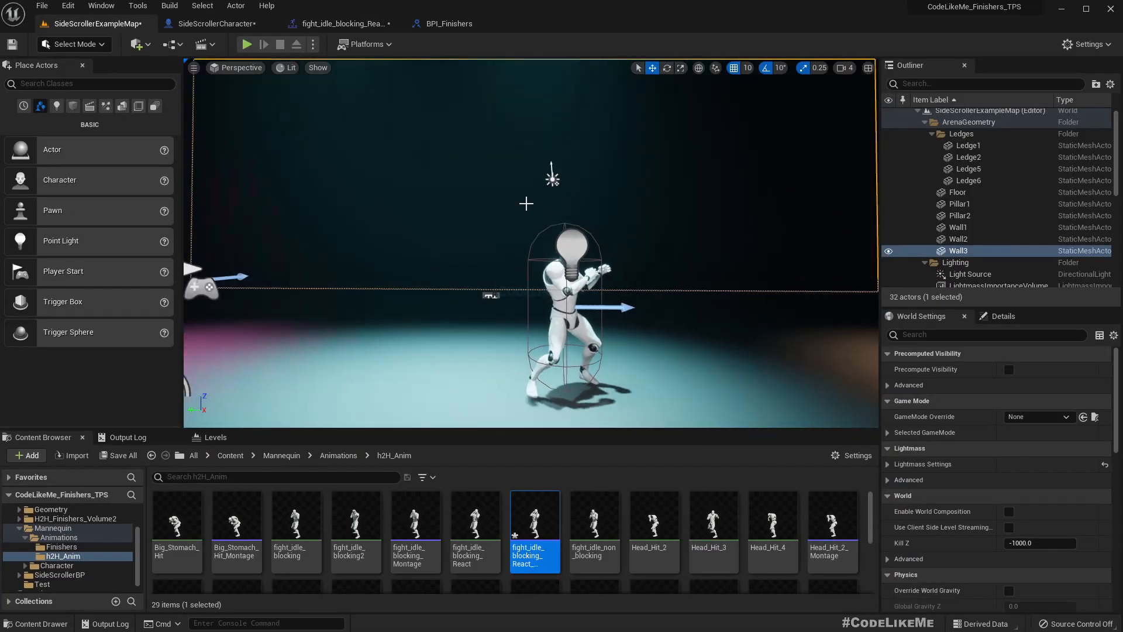
click(215, 23)
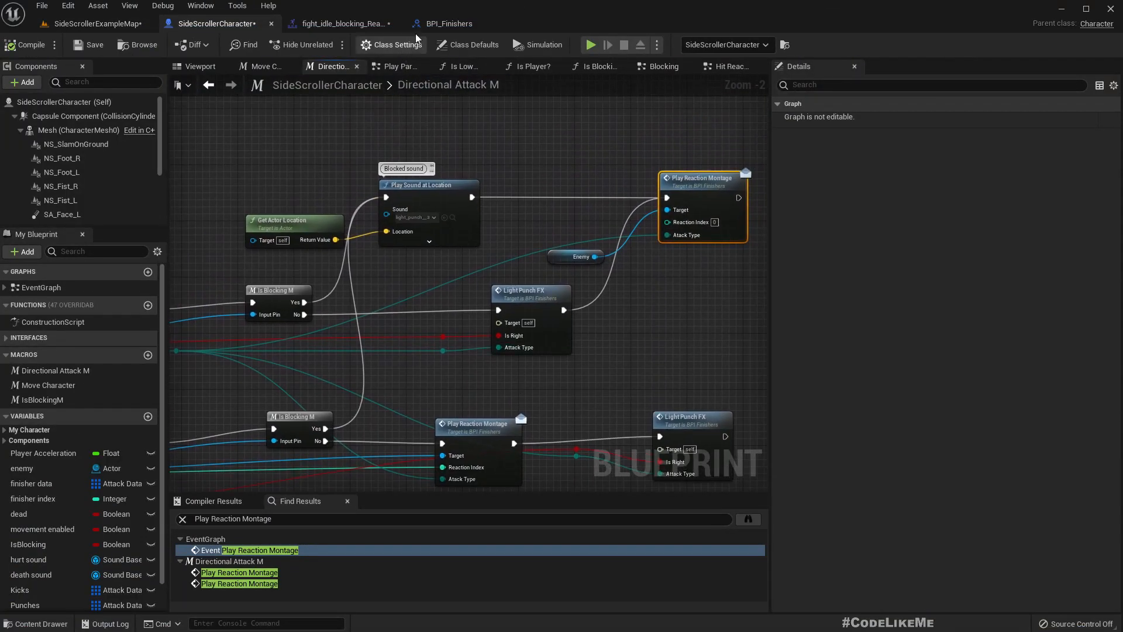
- Zoom out the Blueprint graph and switch to the SideScrollerExampleMap level
scroll(down, 3)
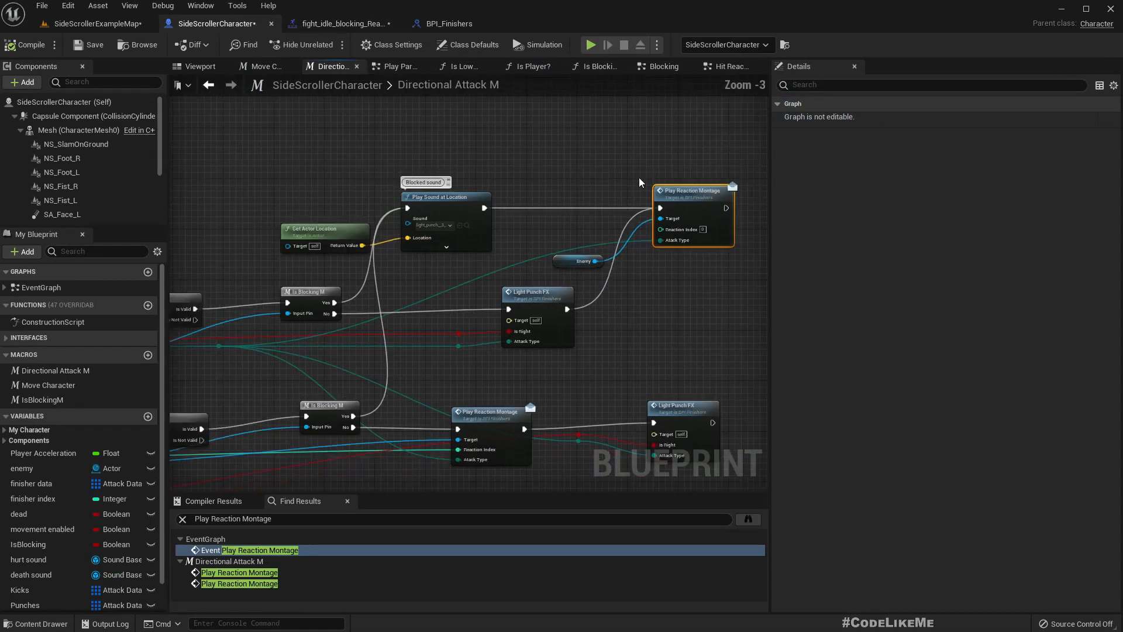
click(727, 66)
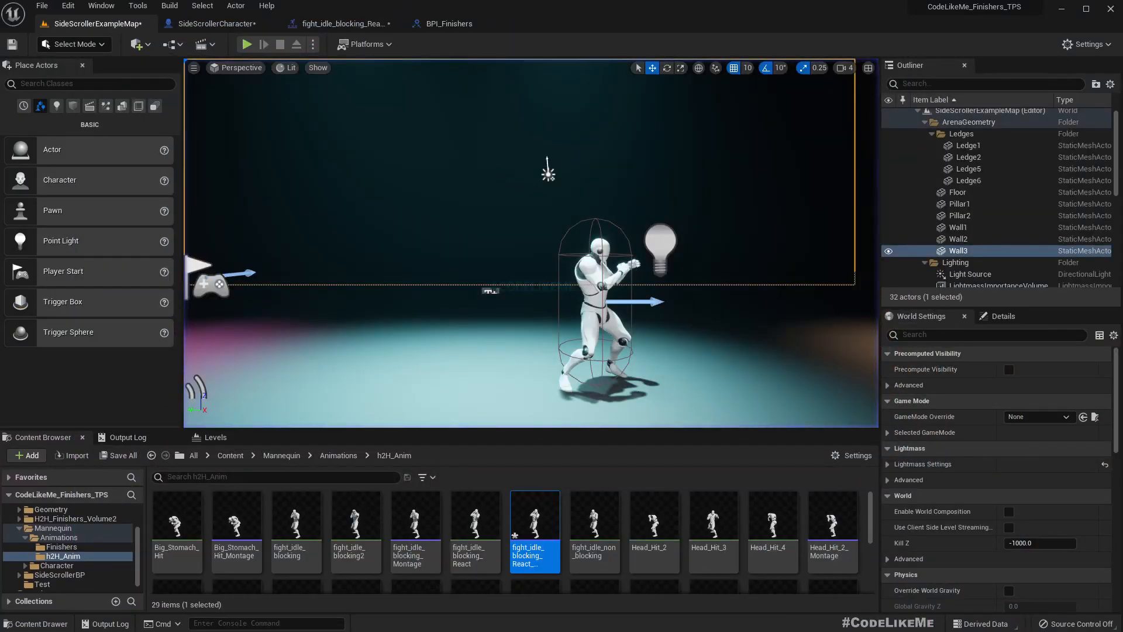
- Revisit the Hit Reaction graph and retype the montage's Blend Time starting with '0.'
click(213, 22)
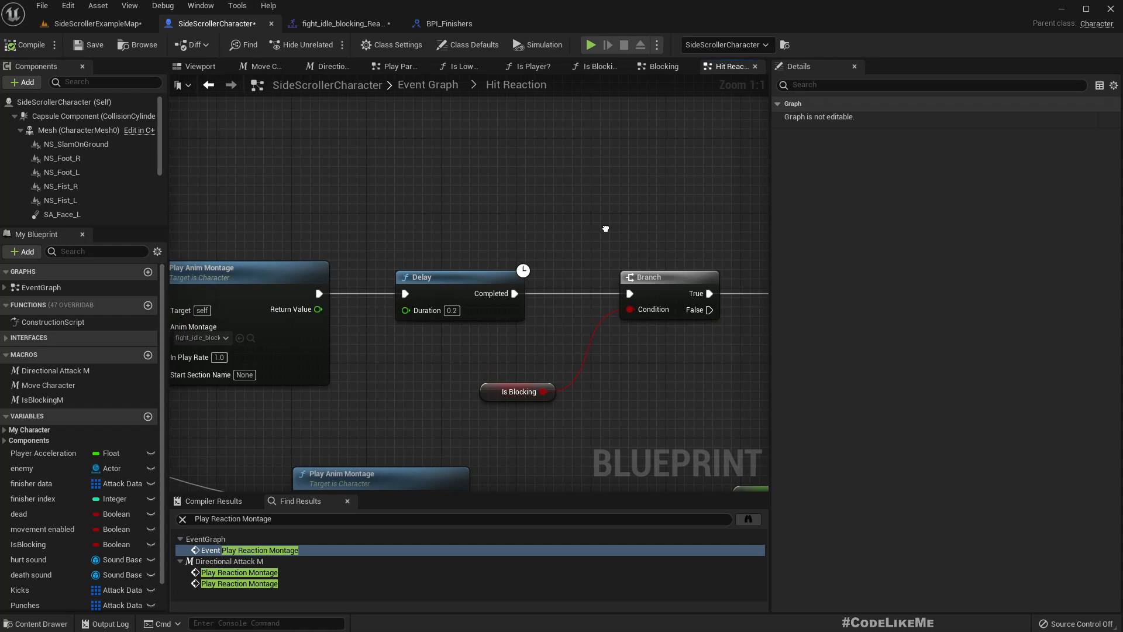
click(340, 23)
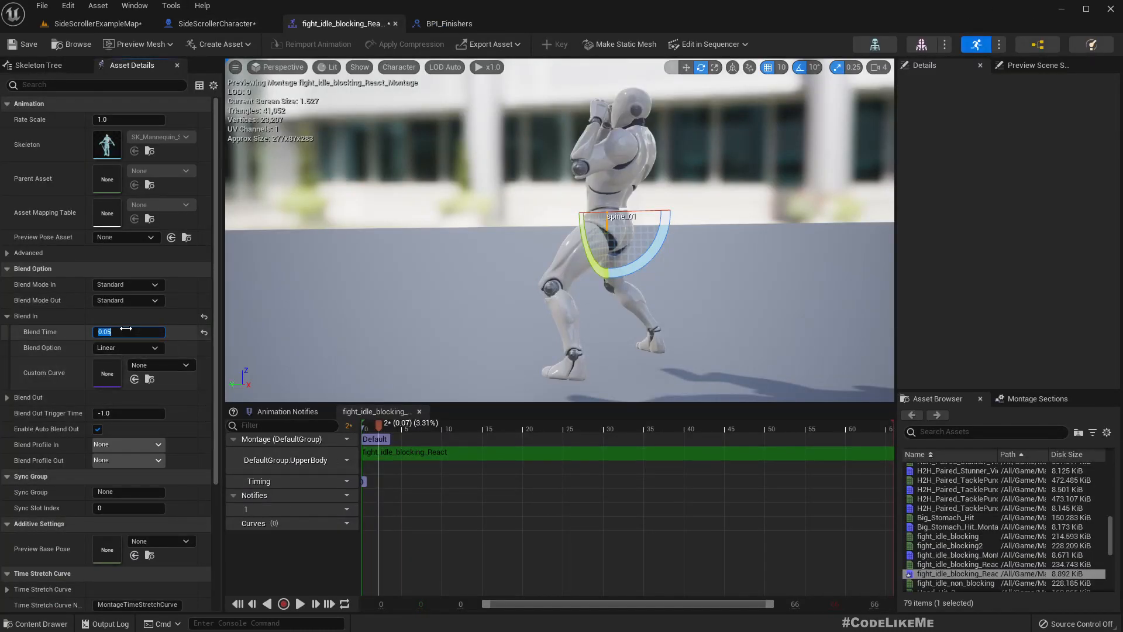
text(0.)
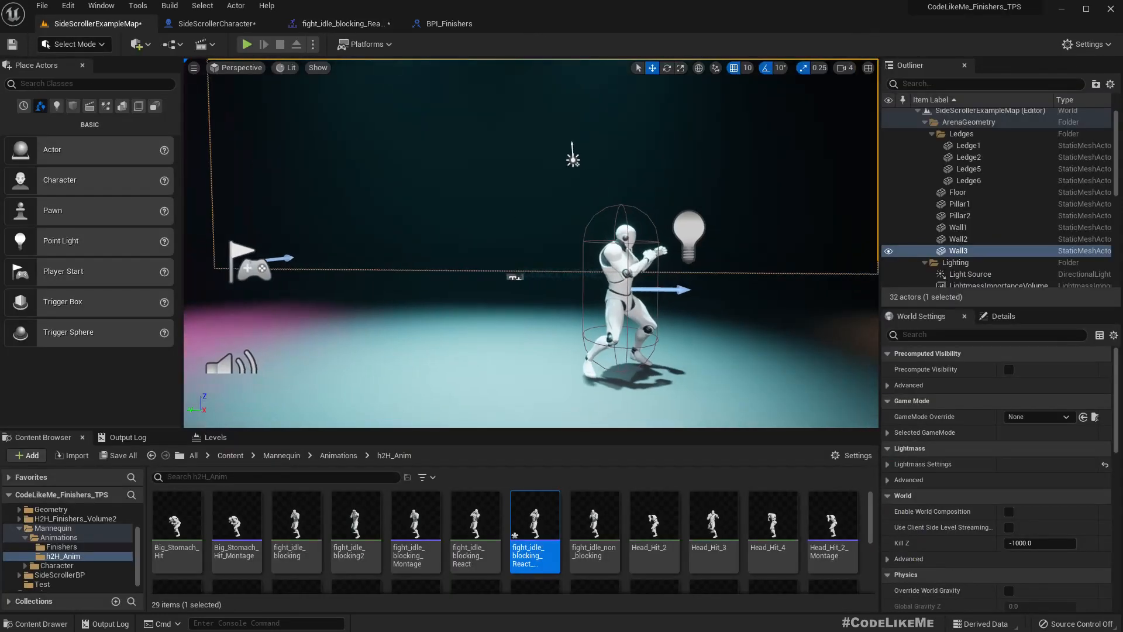
click(246, 44)
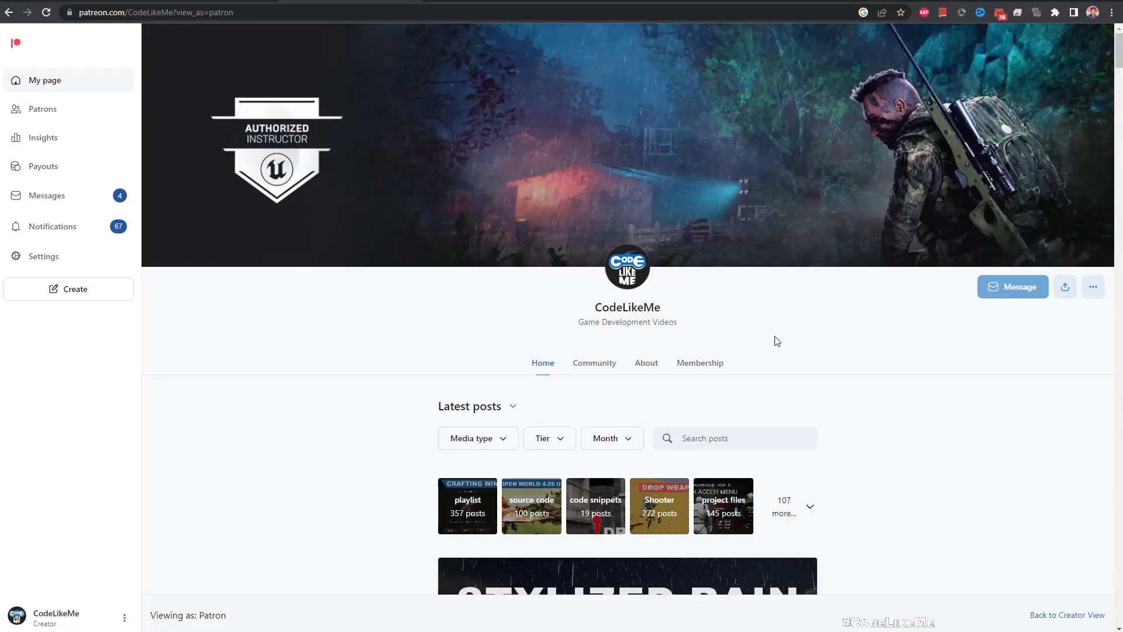
- Scroll the CodeLikeMe post feed down to the Niagara Plasma Globe Effect post
scroll(down, 3)
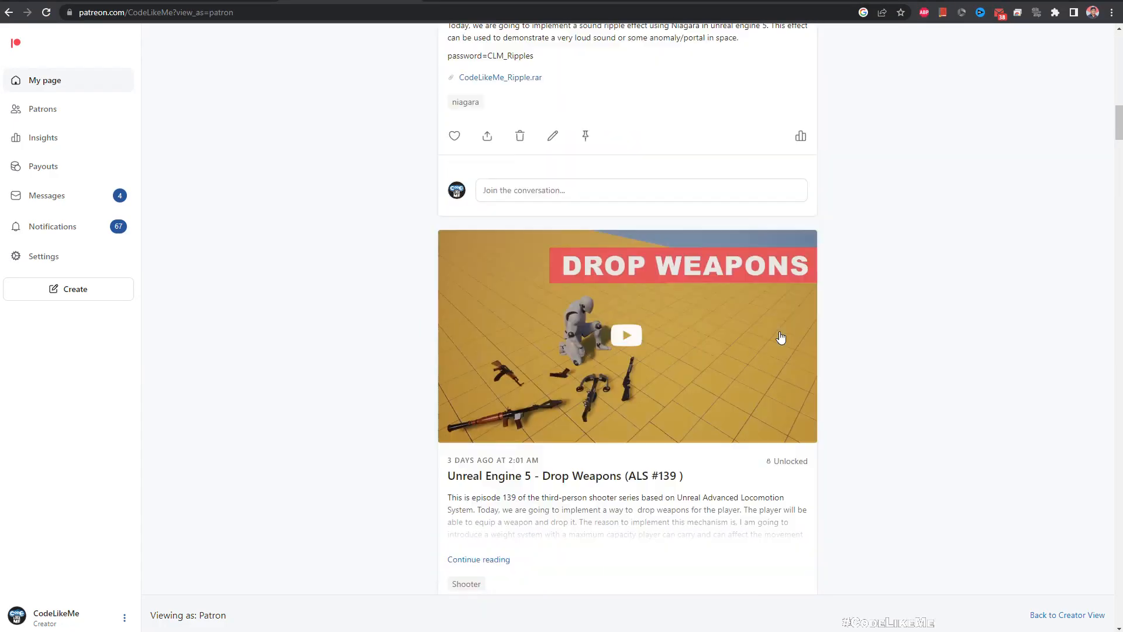
scroll(down, 3)
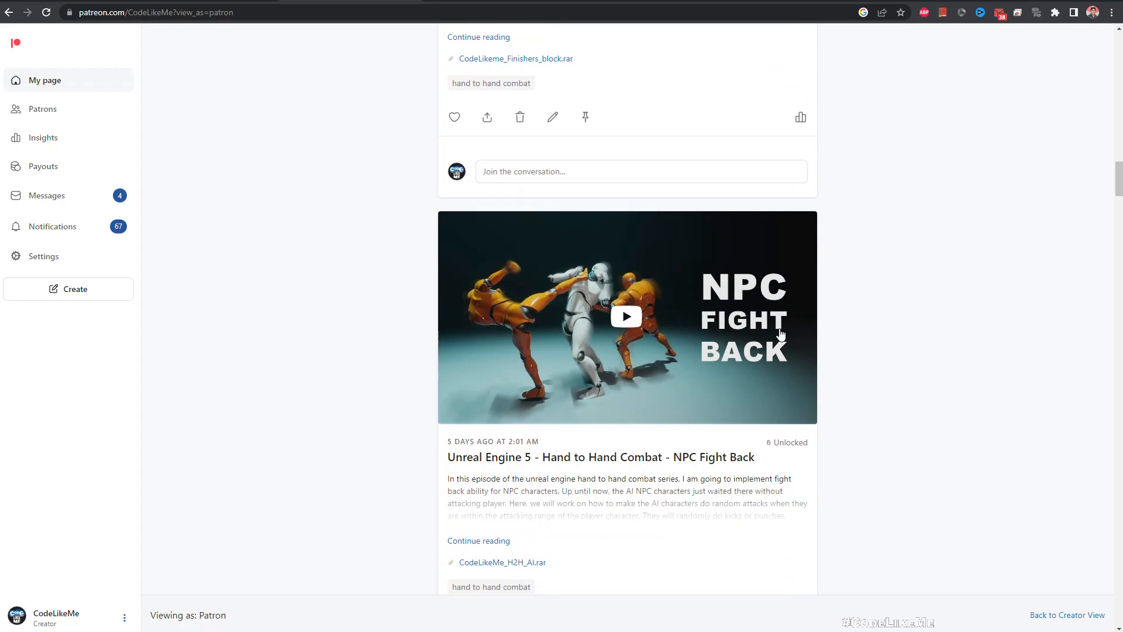
scroll(down, 3)
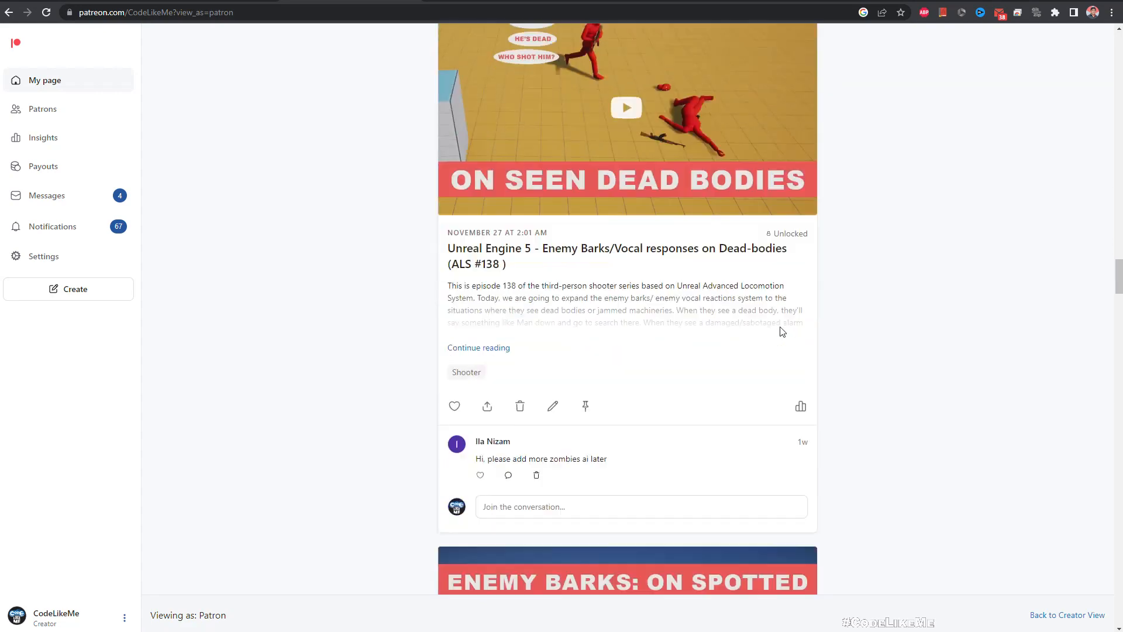
scroll(down, 3)
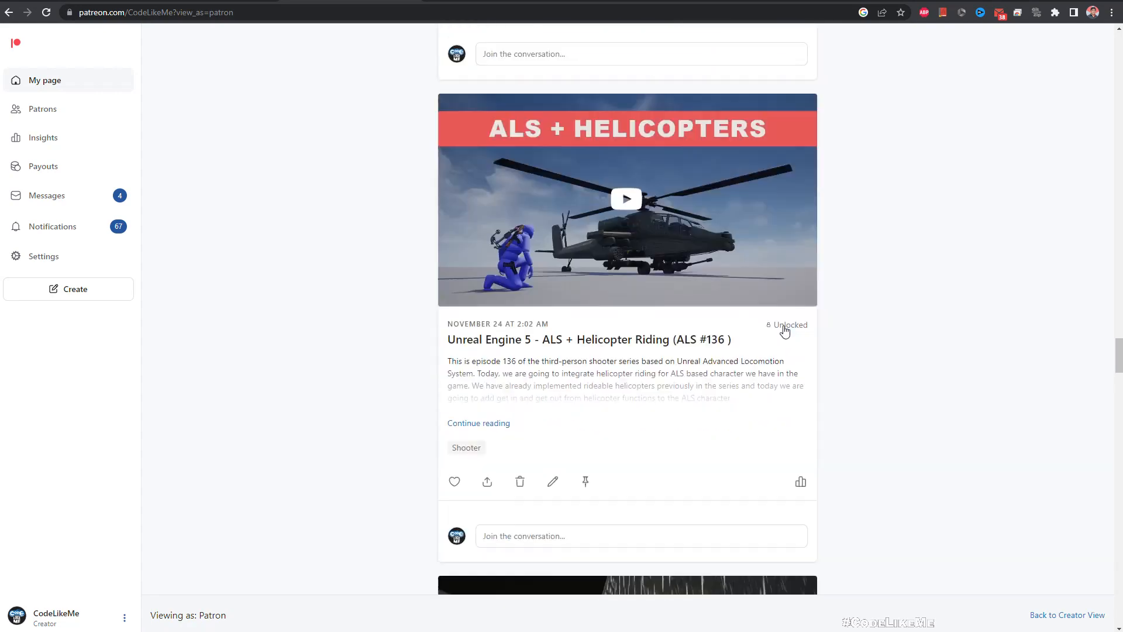
scroll(down, 3)
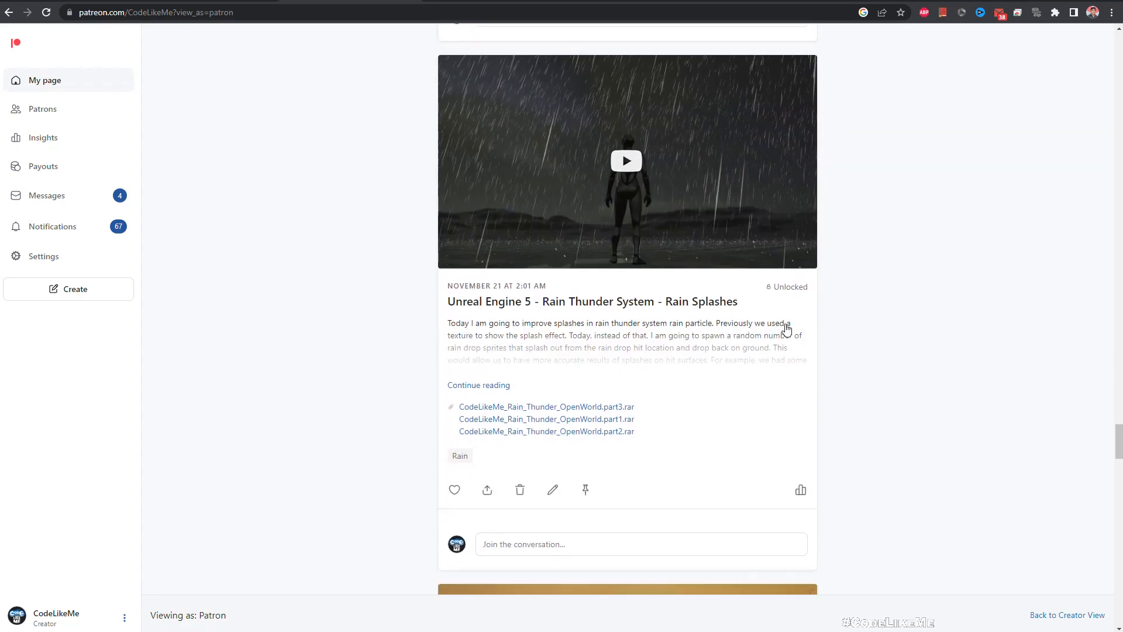
scroll(down, 3)
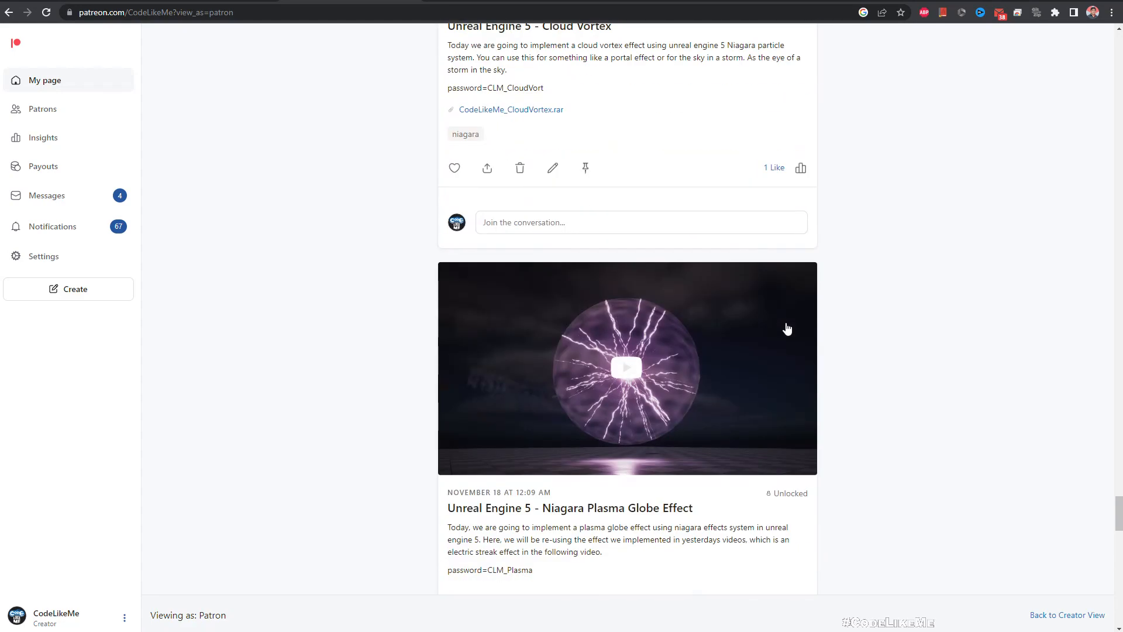